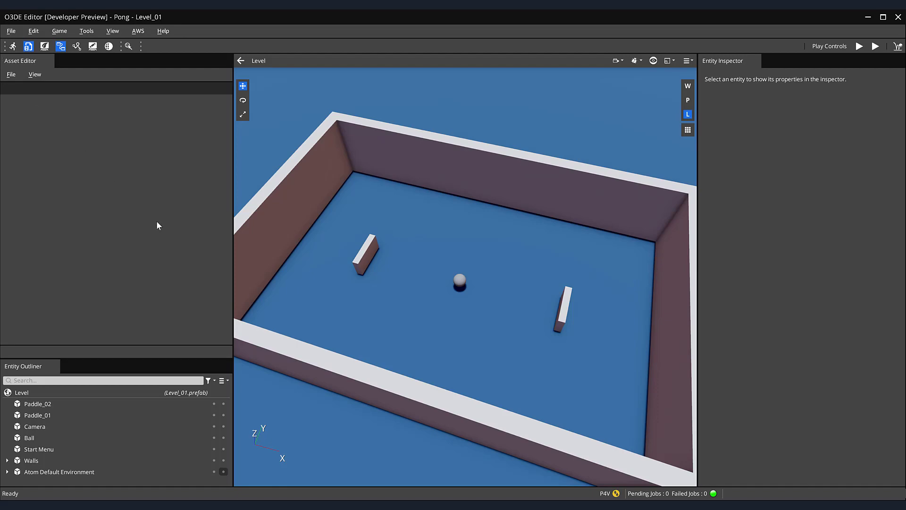
- Add a Script Canvas component to the Ball entity via the 'script' component search
{"action": "left_click", "coordinate": [29, 437]}
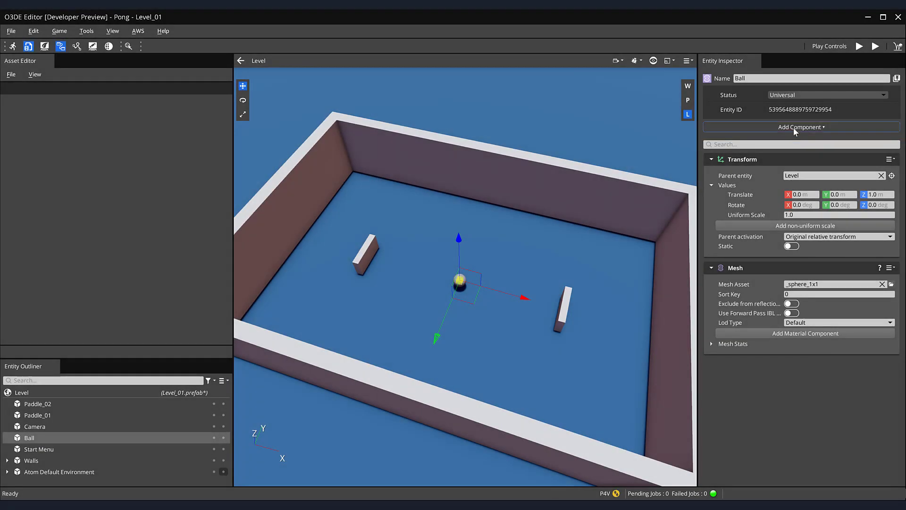
{"action": "type", "text": "script"}
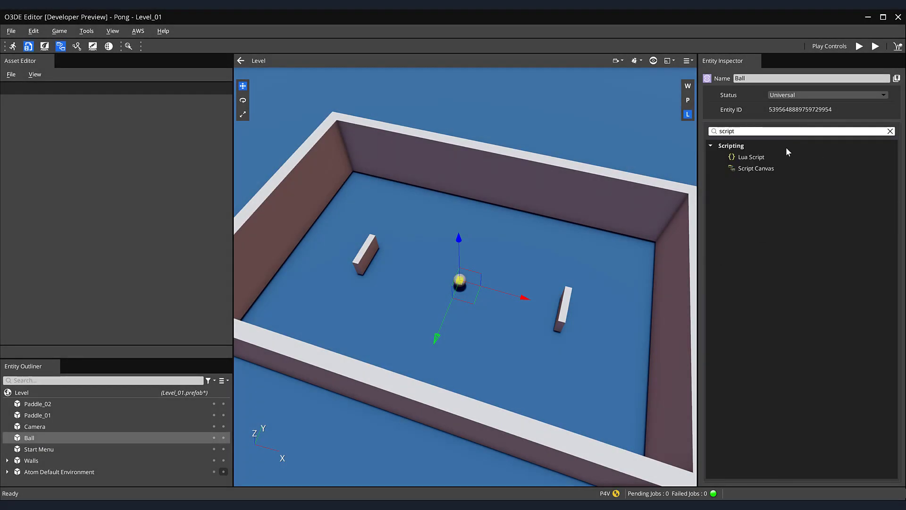
{"action": "left_click", "coordinate": [755, 168]}
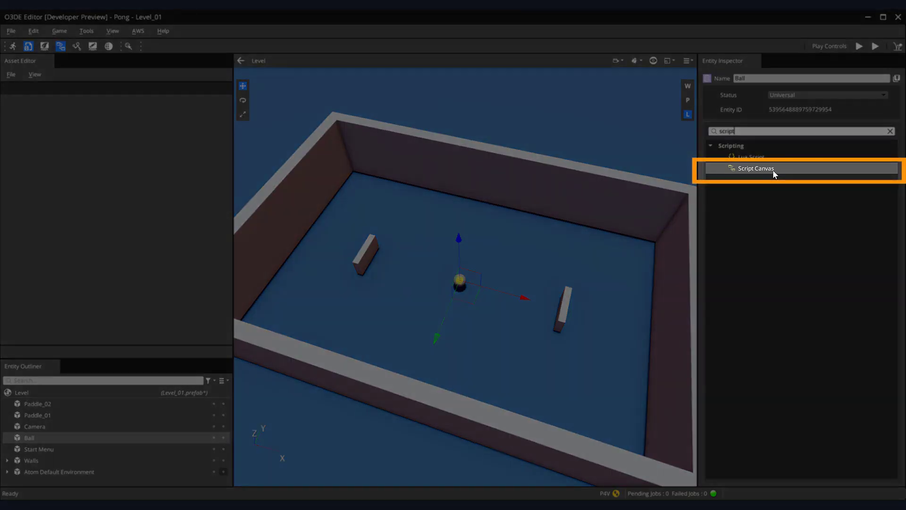
{"action": "left_click", "coordinate": [756, 168]}
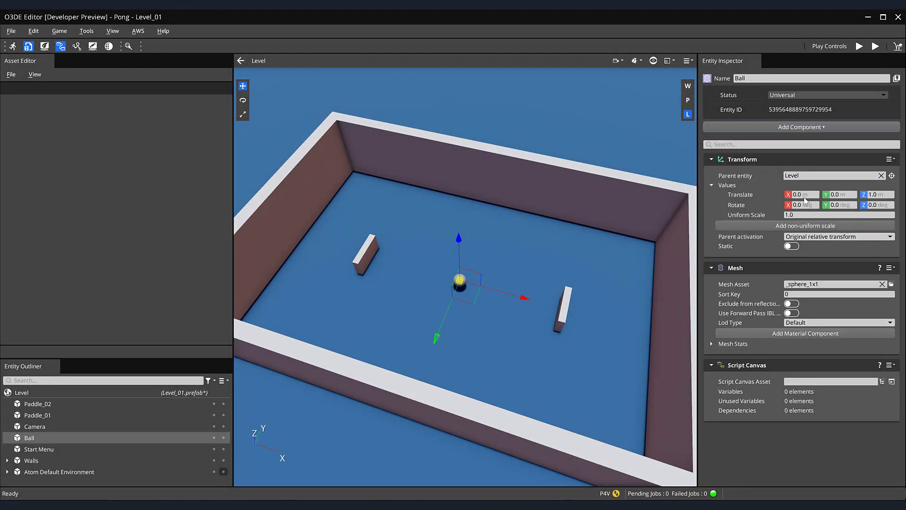
- Assign the Ball_Movement graph as the component's script asset
{"action": "left_click", "coordinate": [892, 381]}
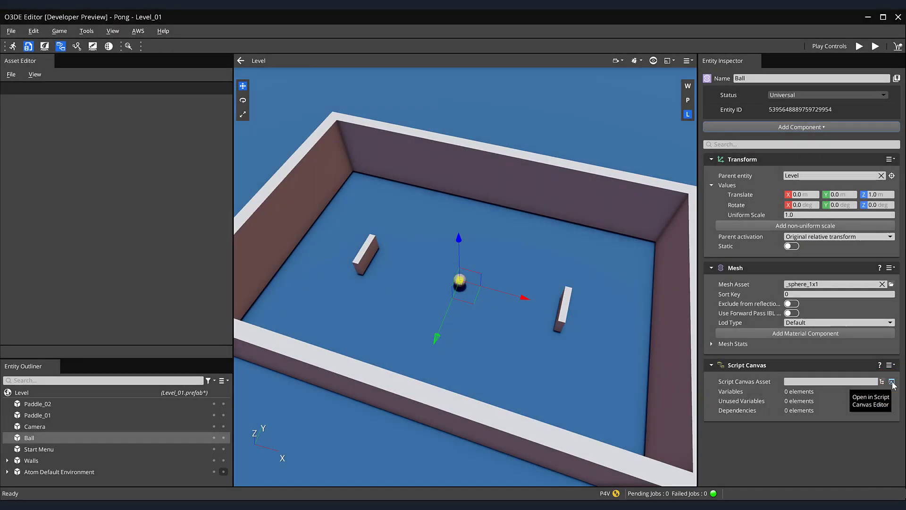
{"action": "left_click", "coordinate": [893, 381]}
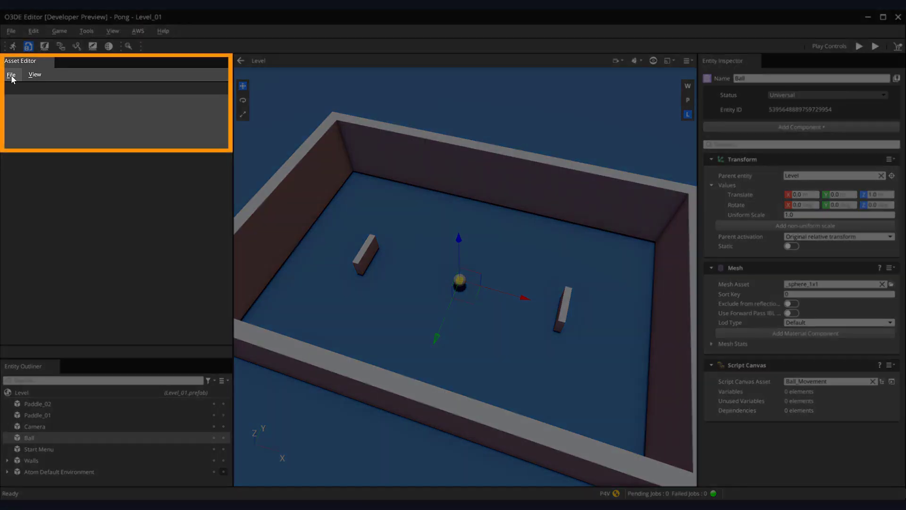
- Load SurfaceTypeMaterialLibrary.physmaterial from Assets/Physics into the Asset Editor
{"action": "left_click", "coordinate": [11, 74]}
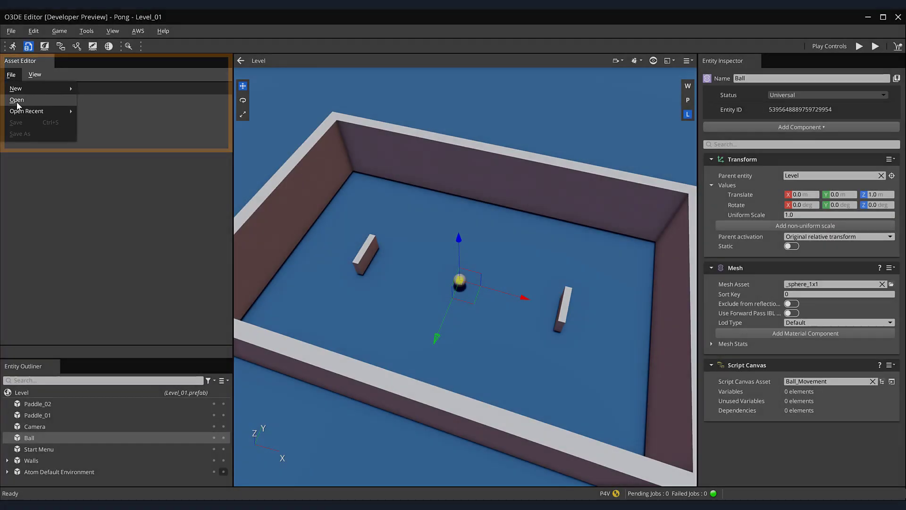
{"action": "left_click", "coordinate": [17, 100]}
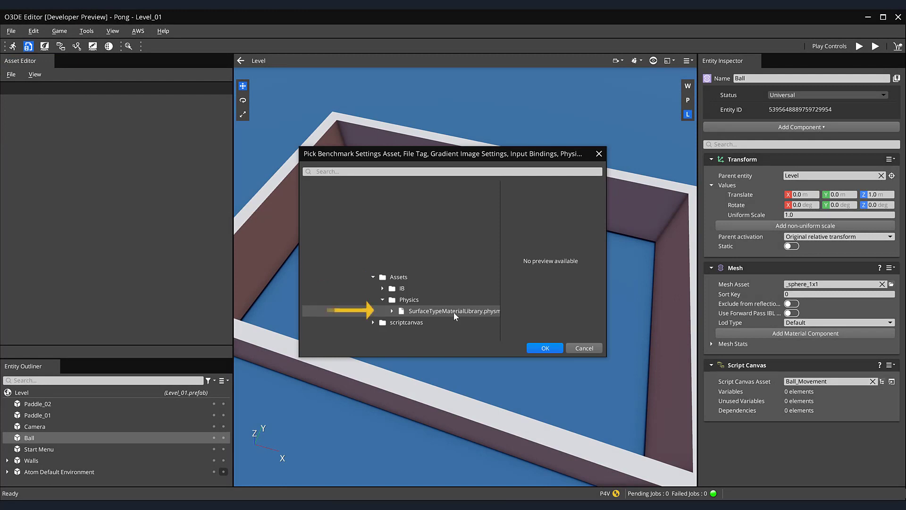
{"action": "mouse_move", "coordinate": [511, 335]}
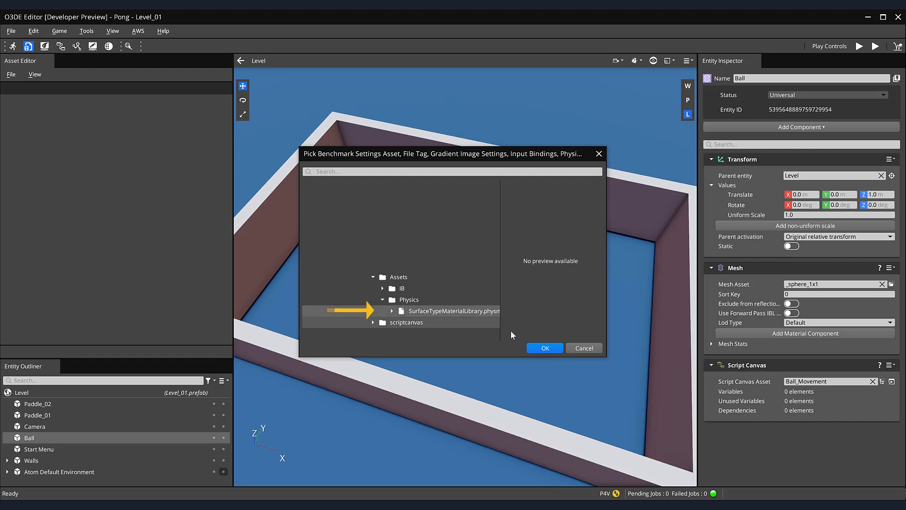
{"action": "left_click", "coordinate": [544, 348]}
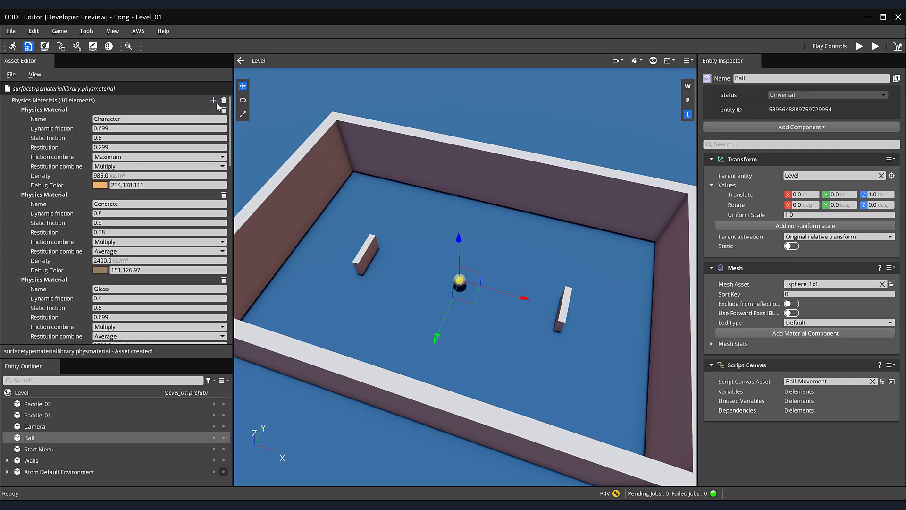
- Create a physics material named Bounce with restitution 1.0 and Maximum restitution combine
{"action": "left_click", "coordinate": [213, 100]}
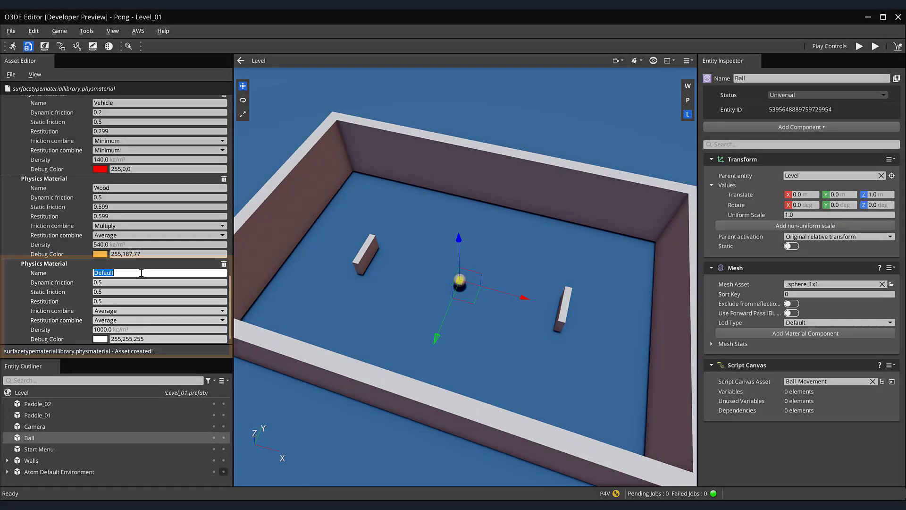
{"action": "type", "text": "Bounce"}
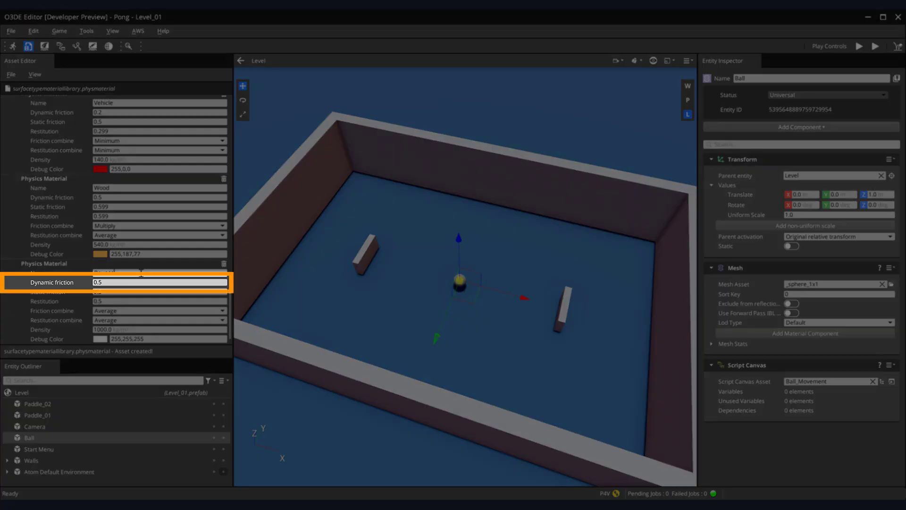
{"action": "type", "text": "Bounce"}
{"action": "left_click", "coordinate": [160, 301]}
{"action": "type", "text": "1"}
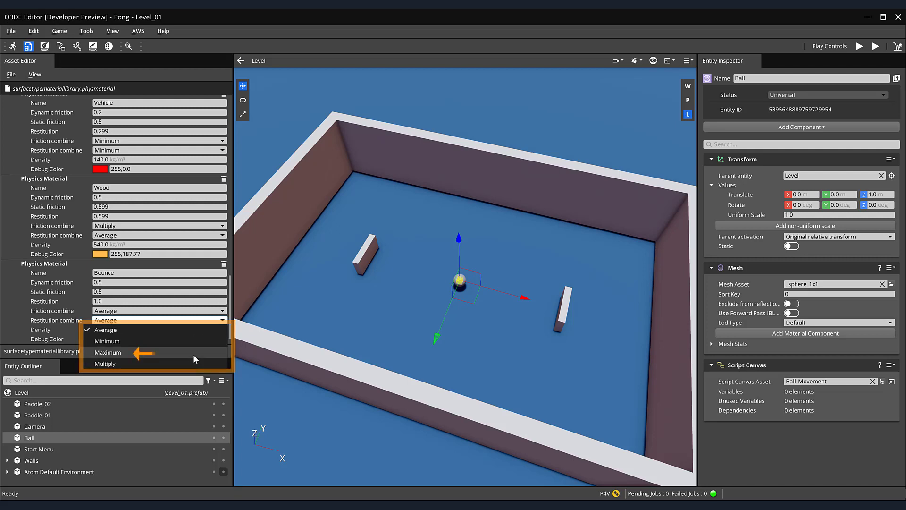
{"action": "left_click", "coordinate": [109, 353]}
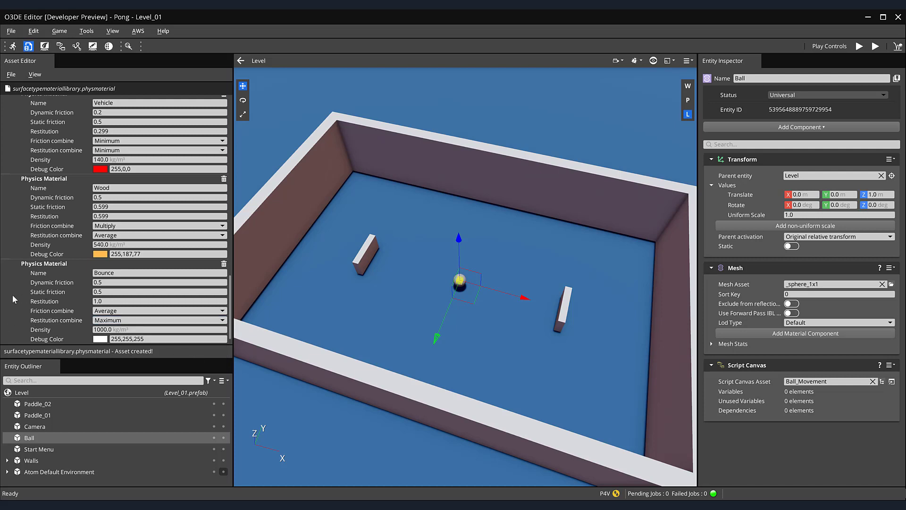
{"action": "mouse_move", "coordinate": [21, 118]}
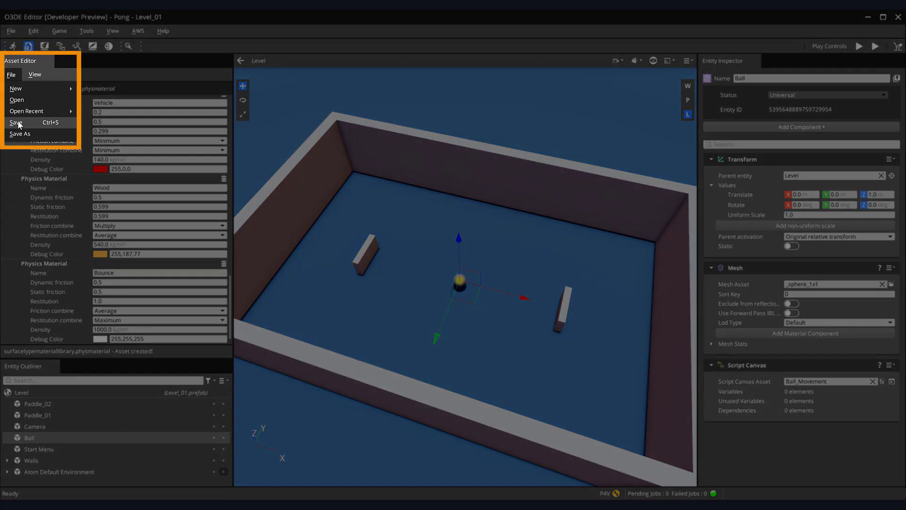
- Save the material library, then begin adding a component to the Ball
{"action": "left_click", "coordinate": [16, 123]}
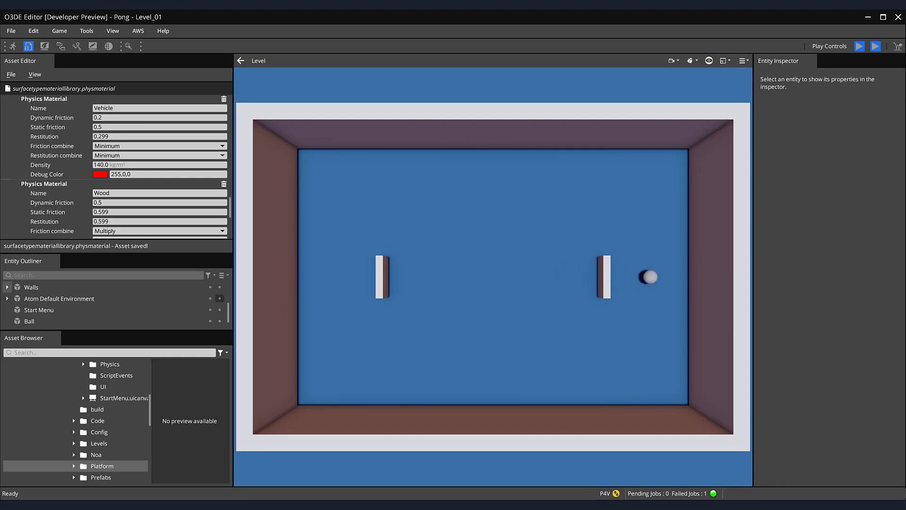
{"action": "left_click", "coordinate": [860, 46]}
{"action": "type", "text": "p"}
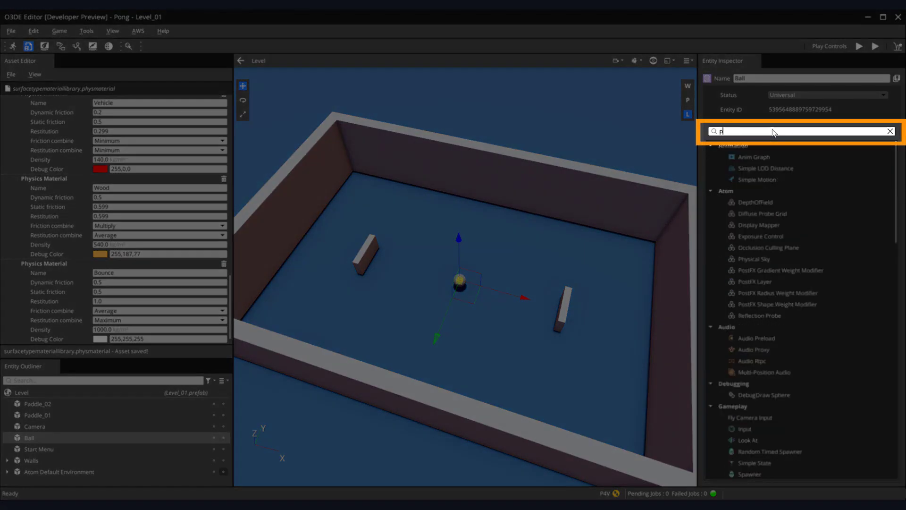
- Add a PhysX Collider to the Ball and set its shape to Sphere
{"action": "type", "text": "hy"}
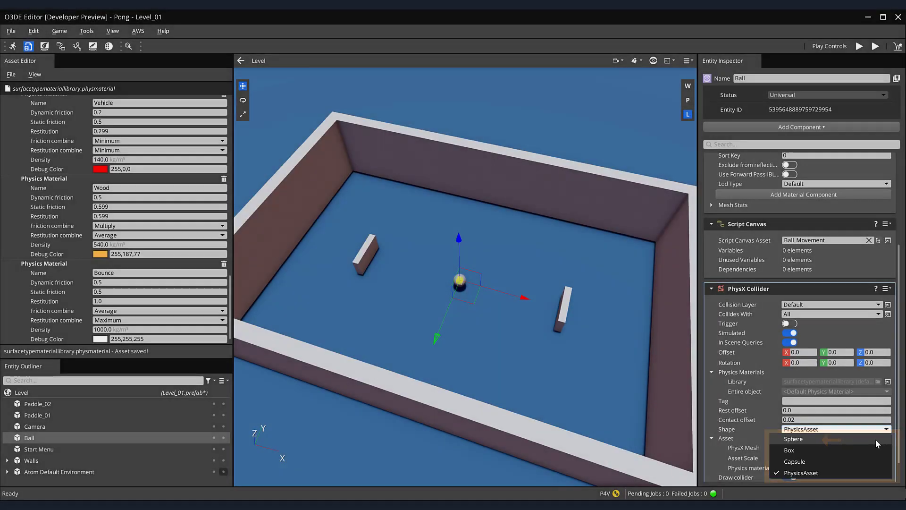
{"action": "left_click", "coordinate": [793, 438]}
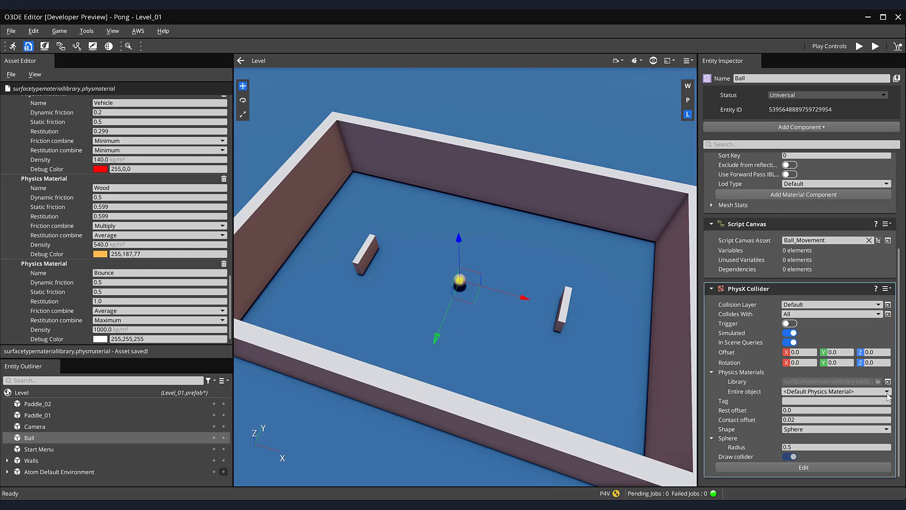
{"action": "left_click", "coordinate": [887, 391]}
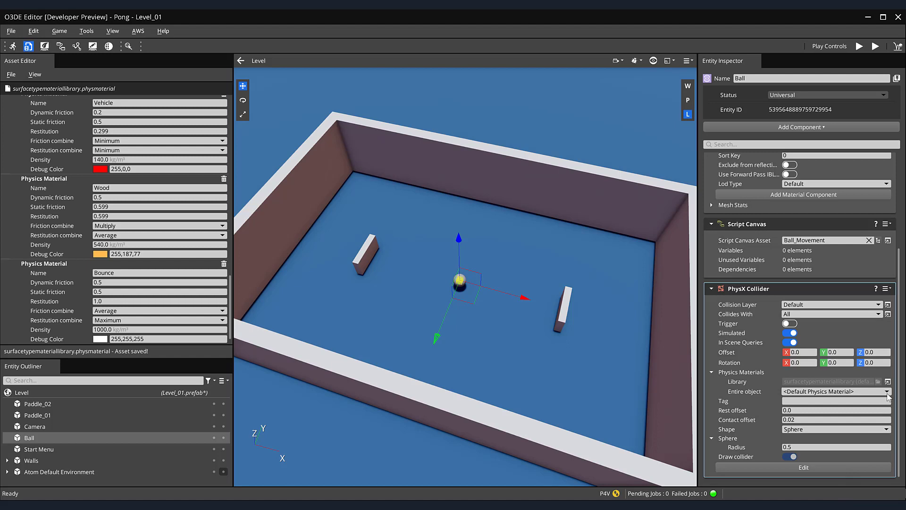
- Assign the Bounce material, enter collider shape editing and show collider helpers in the viewport
{"action": "key", "text": "z"}
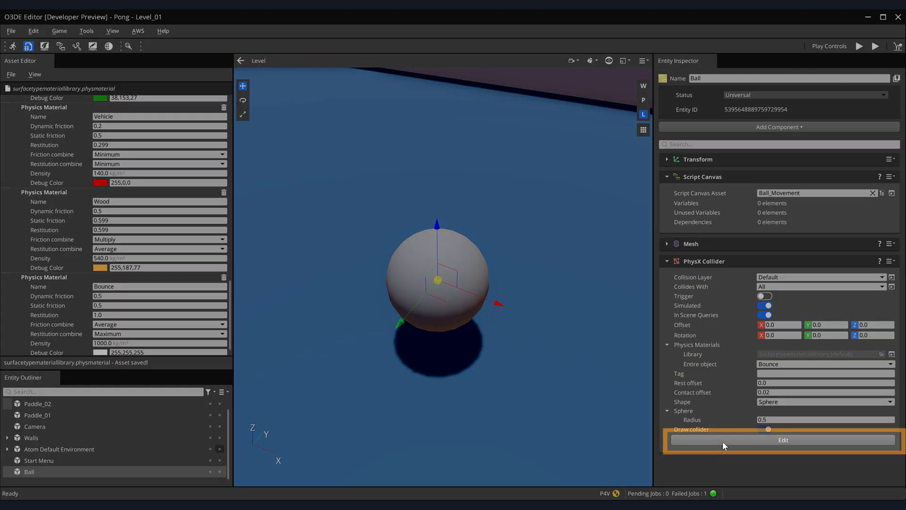
{"action": "left_click", "coordinate": [782, 440]}
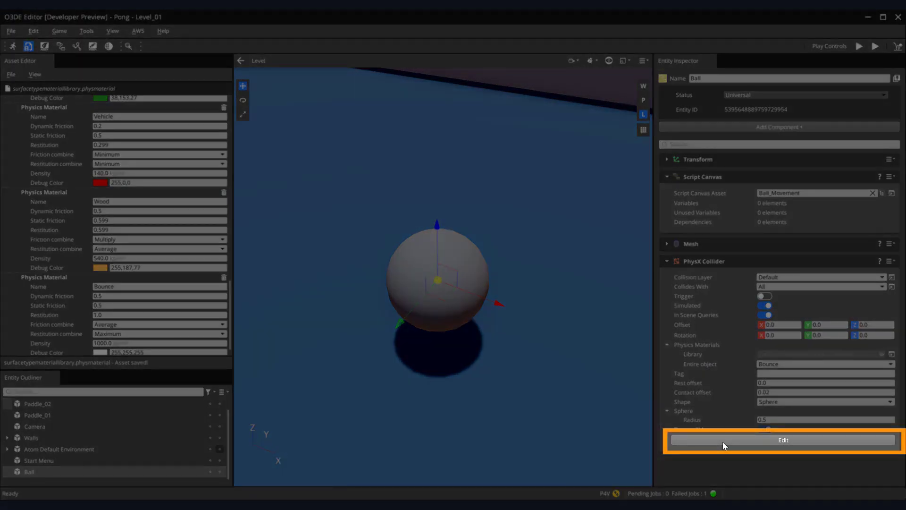
{"action": "left_click", "coordinate": [782, 440]}
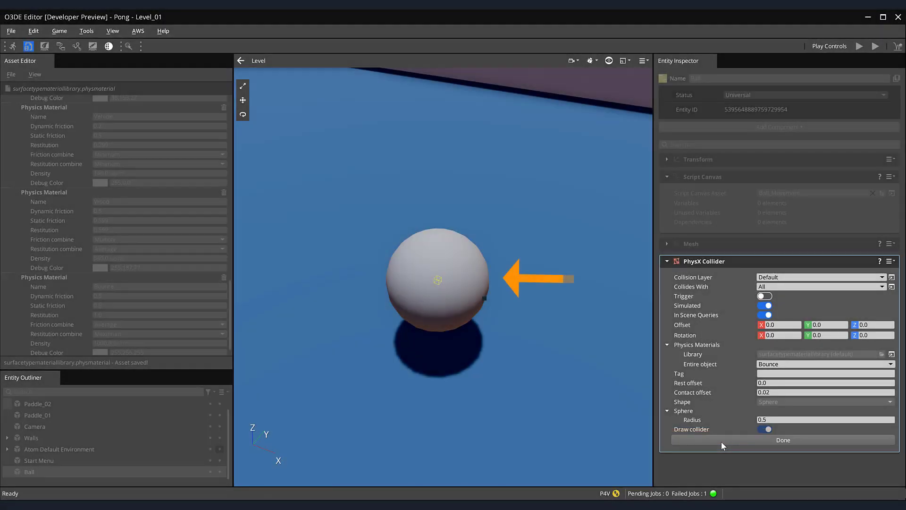
{"action": "left_click", "coordinate": [608, 60]}
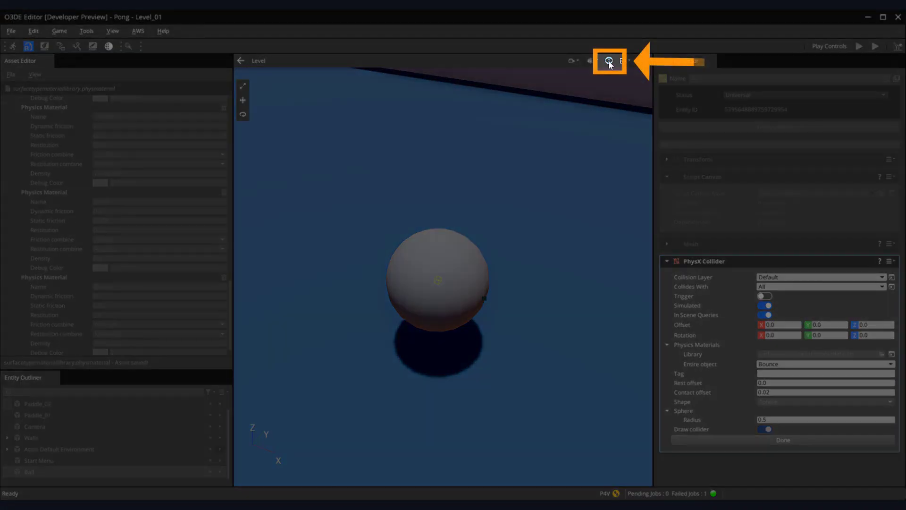
{"action": "left_click", "coordinate": [608, 60]}
{"action": "type", "text": "1"}
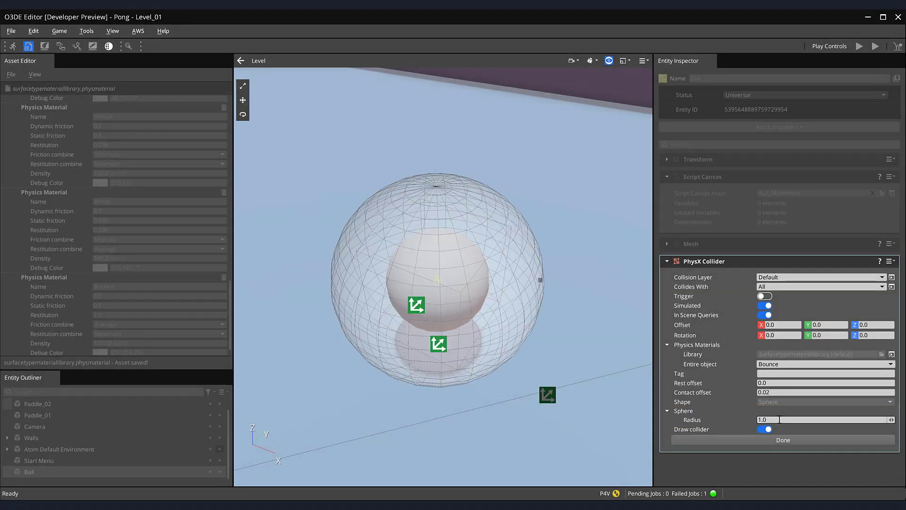
- Set the sphere collider radius to 0.5 and finish shape editing
{"action": "left_click", "coordinate": [765, 419]}
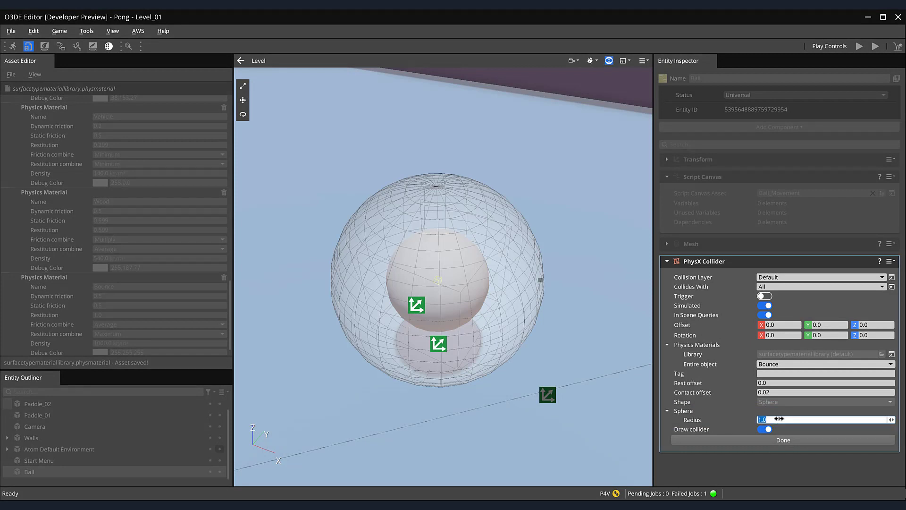
{"action": "type", "text": "0.5"}
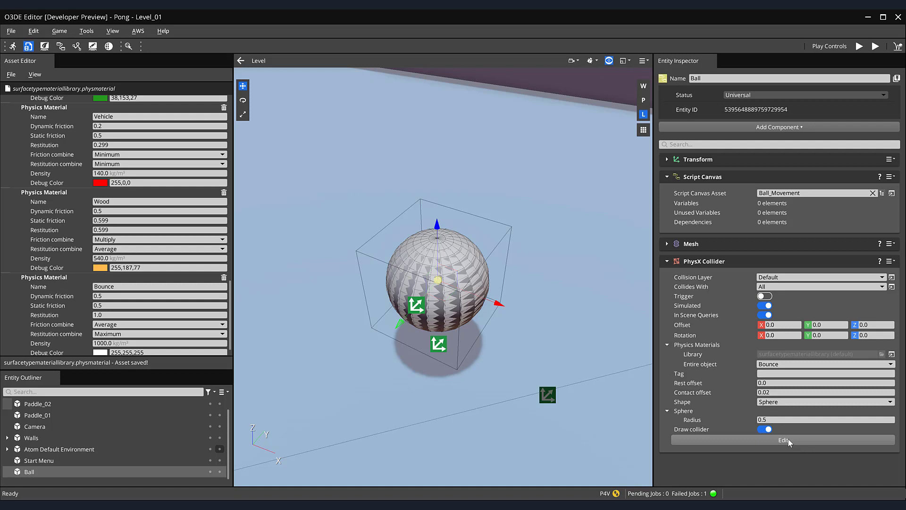
{"action": "left_click", "coordinate": [876, 46]}
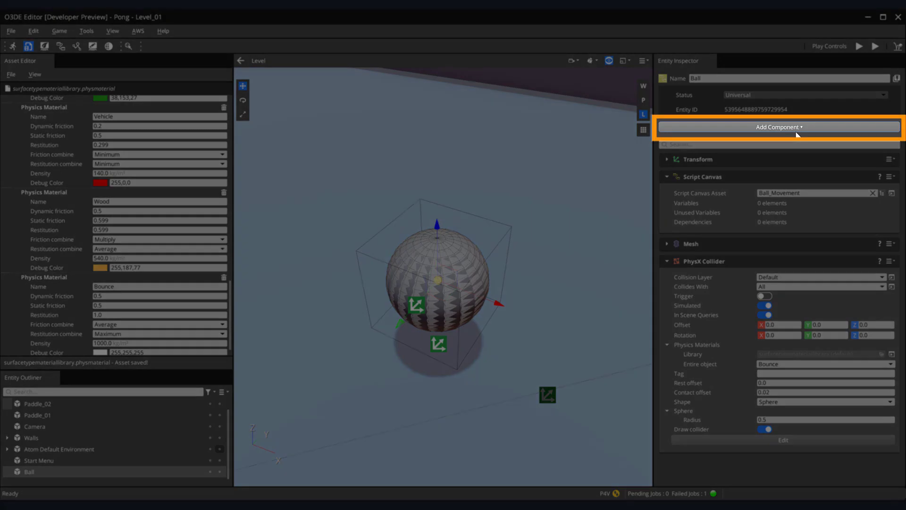
- Add a PhysX Rigid Body to the Ball with gravity disabled
{"action": "left_click", "coordinate": [779, 127]}
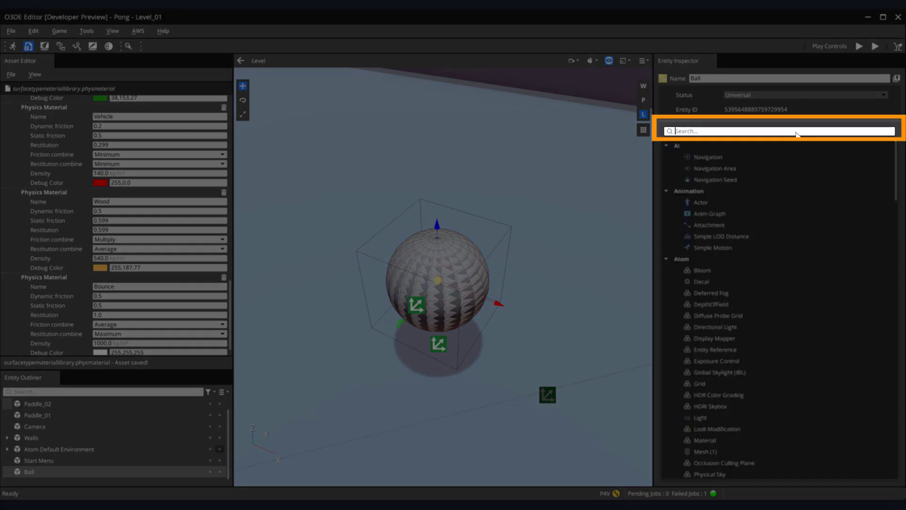
{"action": "type", "text": "rig"}
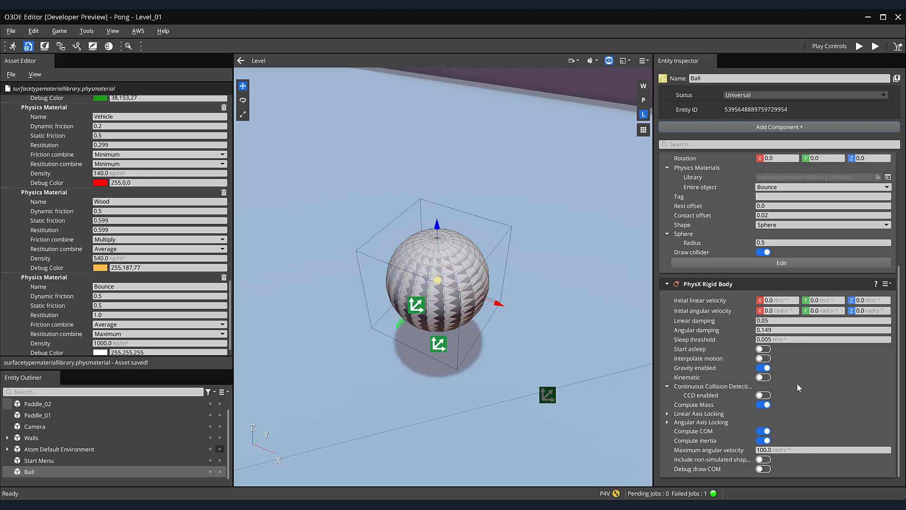
{"action": "left_click", "coordinate": [763, 368]}
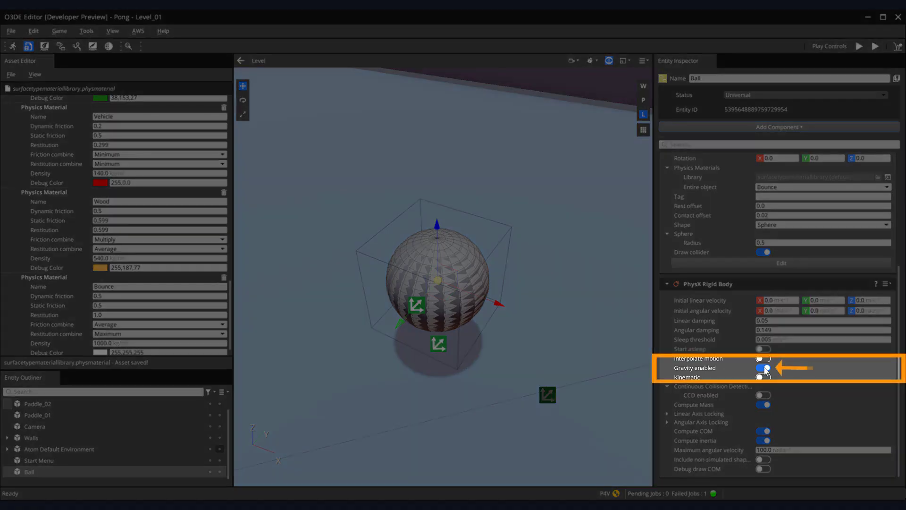
{"action": "left_click", "coordinate": [763, 368]}
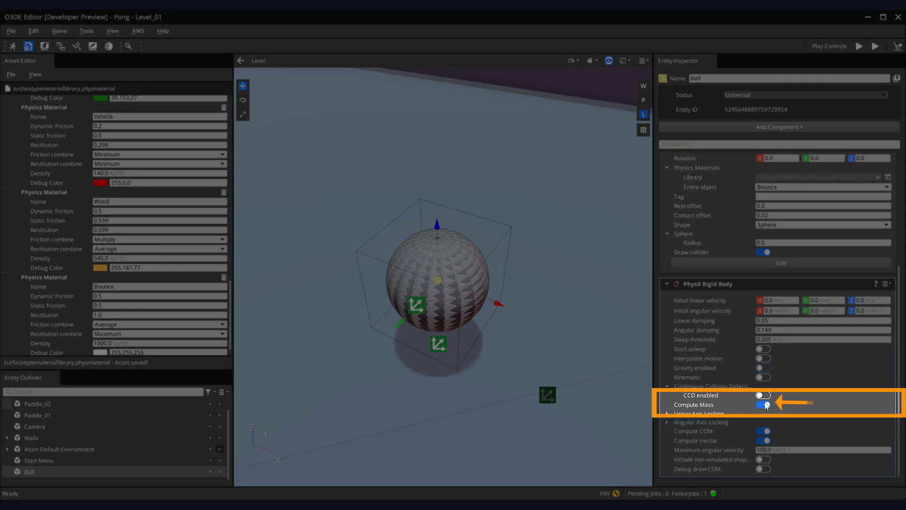
- Turn off computed mass and give the Ball a fixed mass of 1.0
{"action": "left_click", "coordinate": [763, 404]}
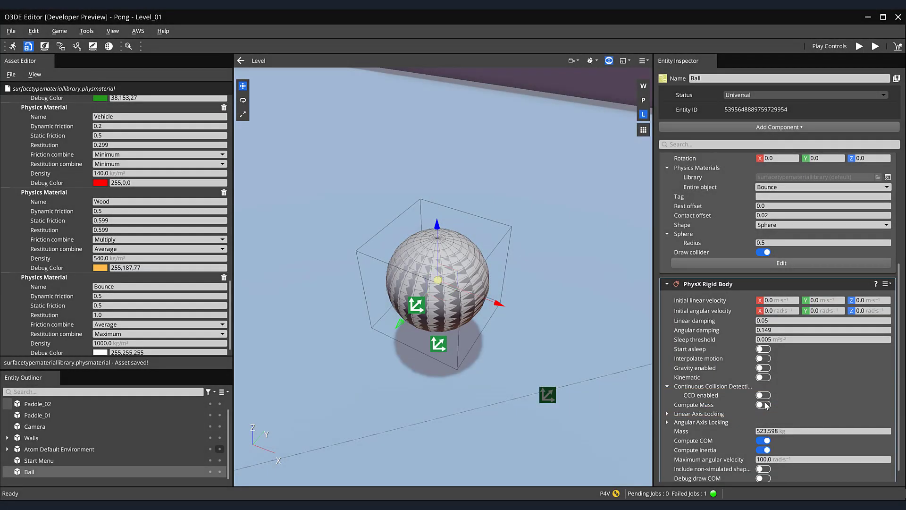
{"action": "left_click", "coordinate": [832, 391]}
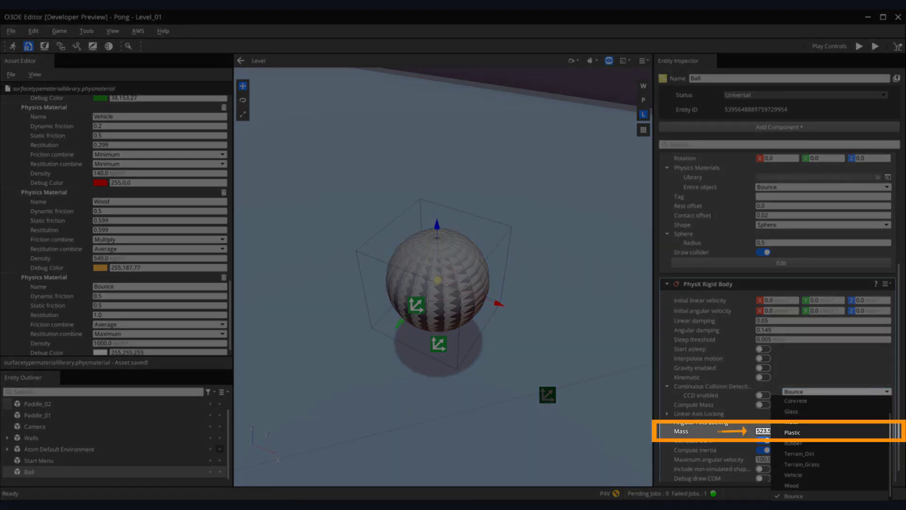
{"action": "type", "text": "1.0"}
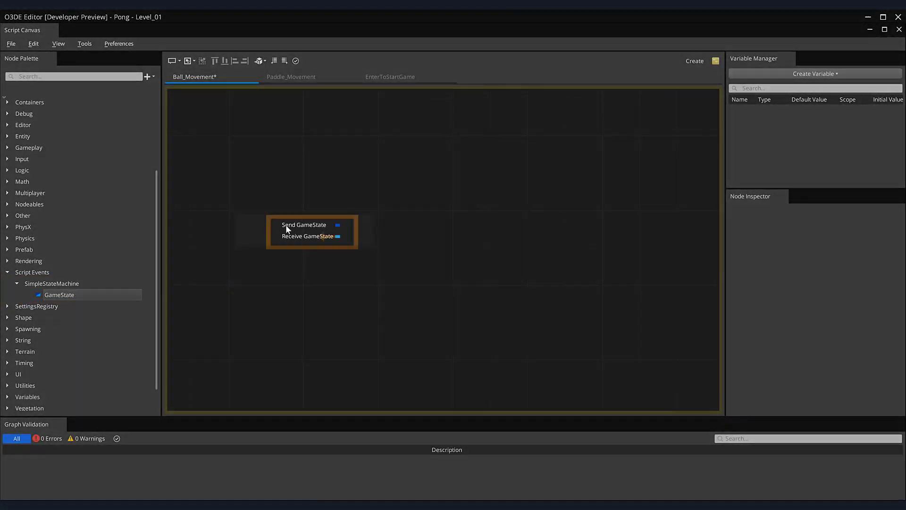
- Add a Receive GameState event node wired into an Equal To comparison node
{"action": "left_click", "coordinate": [303, 236]}
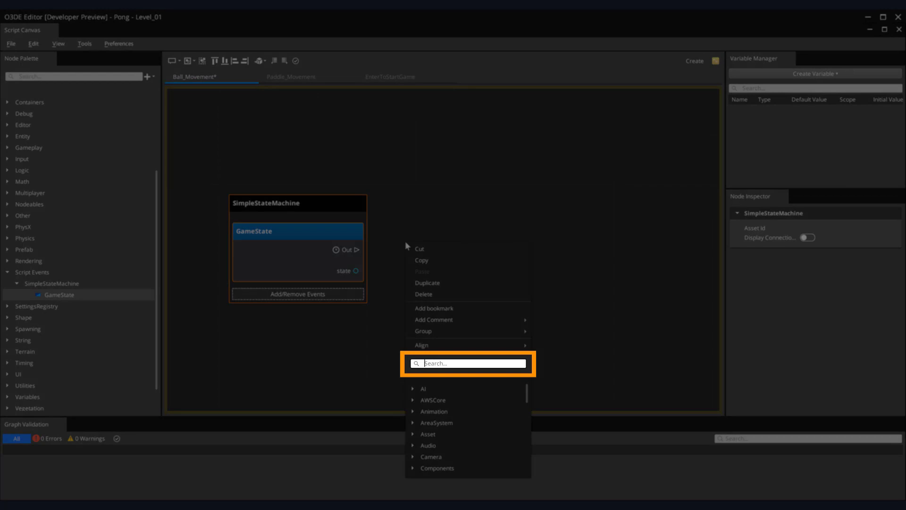
{"action": "type", "text": "=="}
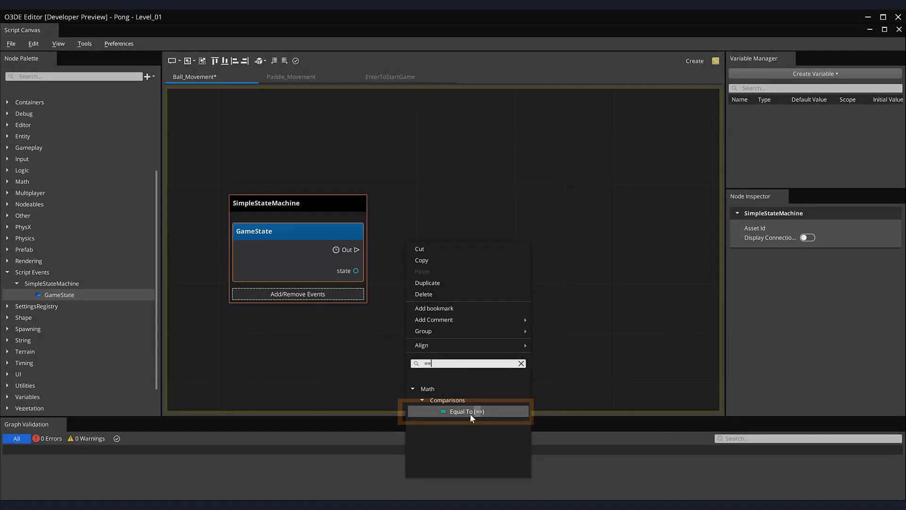
{"action": "left_click", "coordinate": [467, 411]}
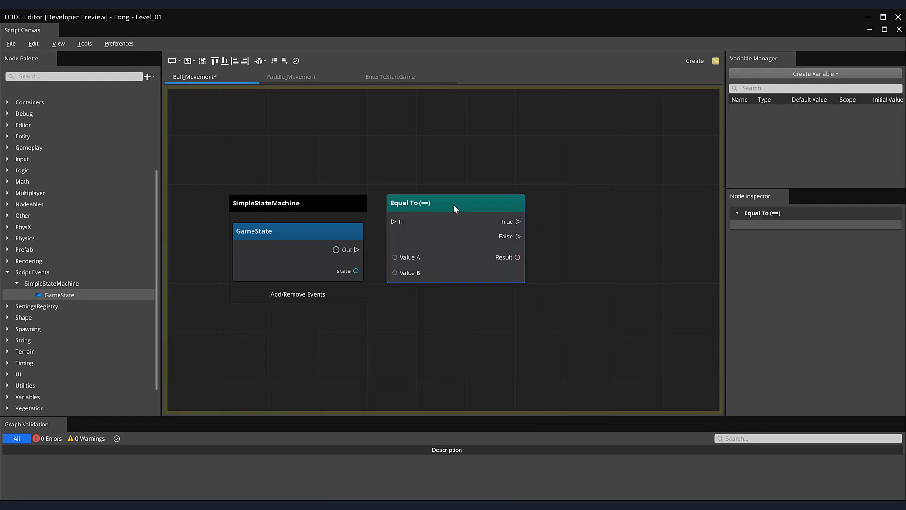
{"action": "left_click_drag", "start_coordinate": [357, 249], "coordinate": [394, 221]}
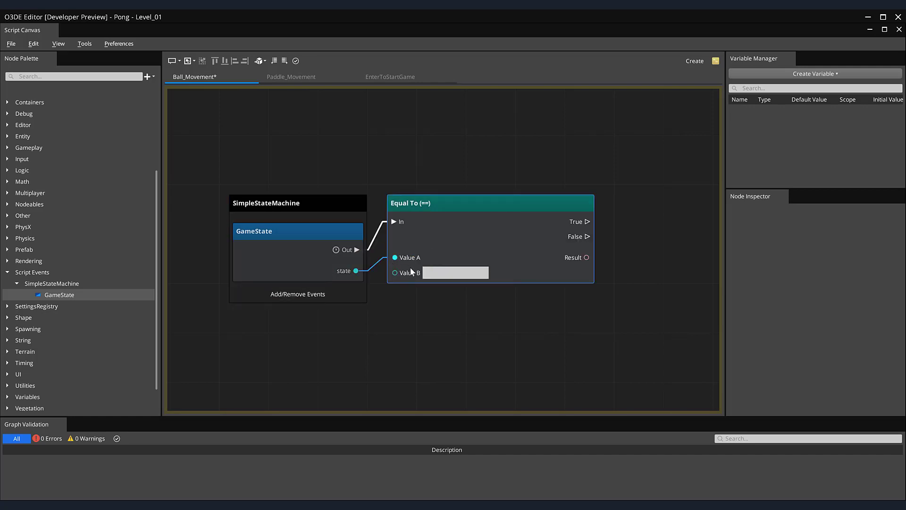
- Set the comparison's Value B to GameStarted
{"action": "left_click", "coordinate": [455, 272]}
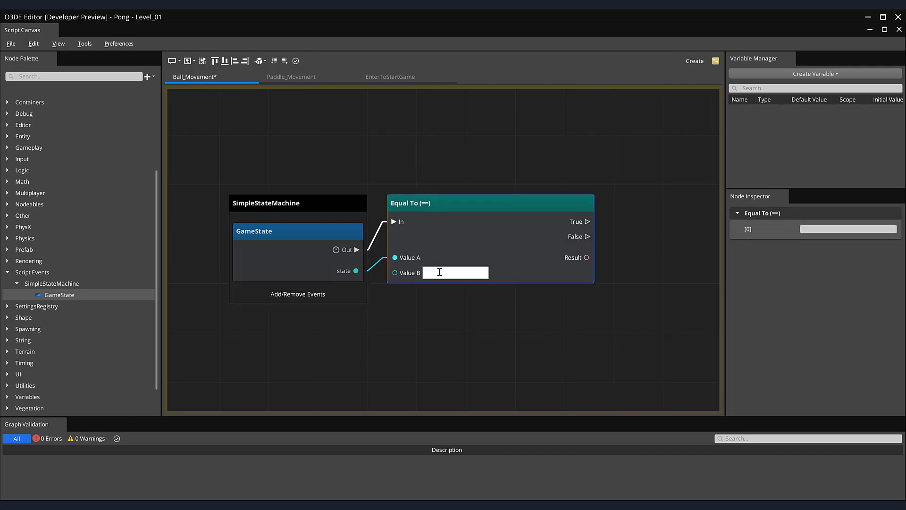
{"action": "type", "text": "Game"}
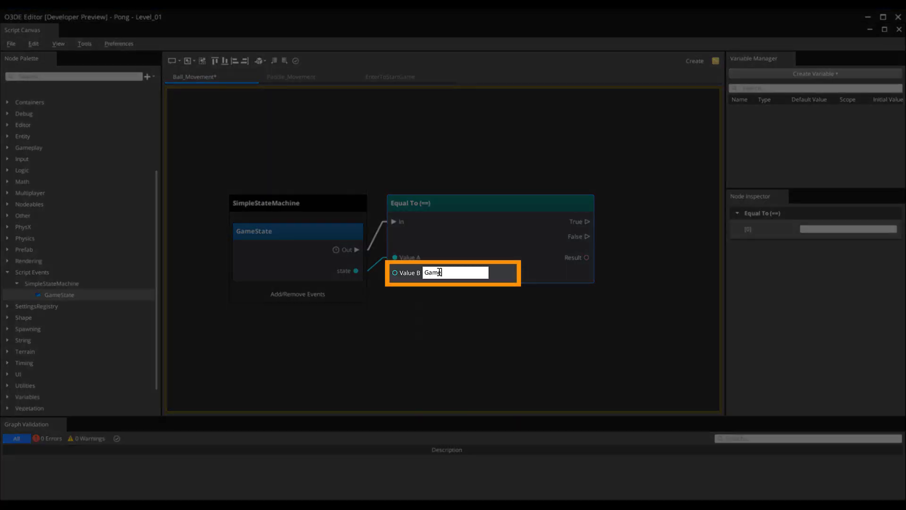
{"action": "type", "text": "GameStarted"}
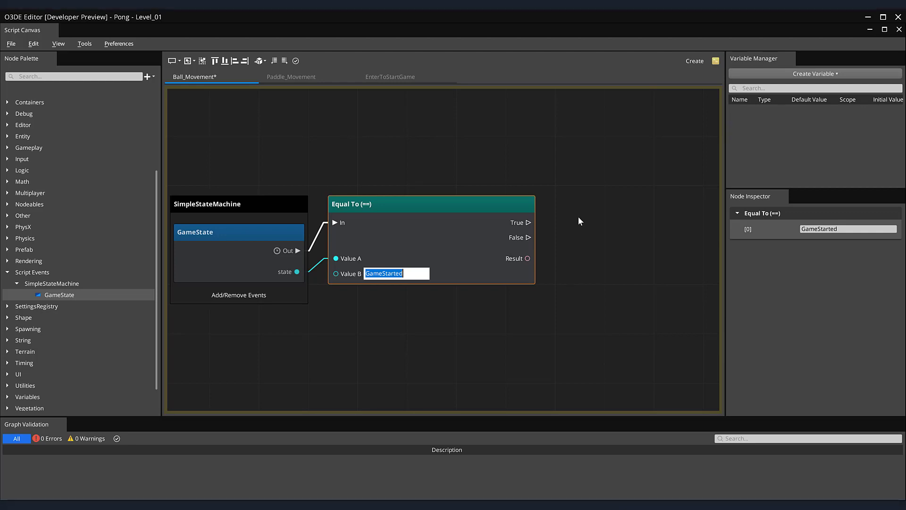
- Add an Apply Linear Impulse node after True with Impulse X of 2
{"action": "right_click", "coordinate": [581, 221]}
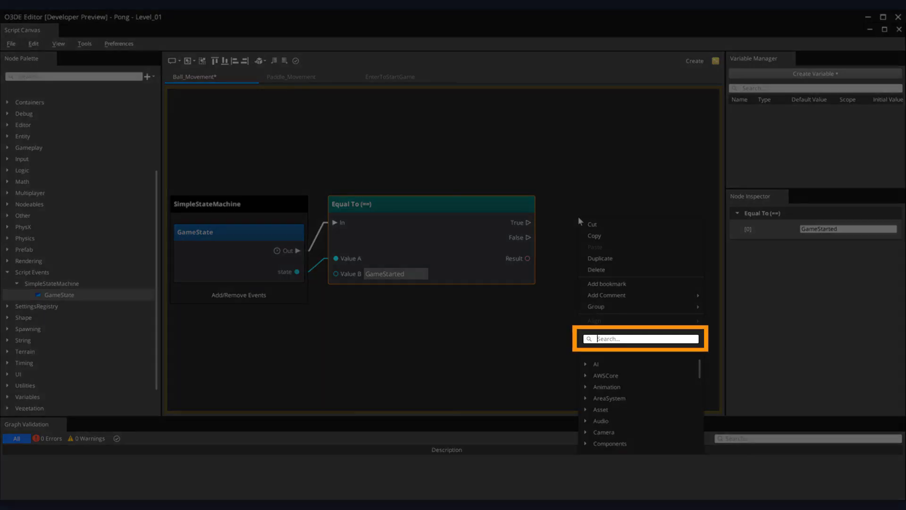
{"action": "type", "text": "Apply Transform"}
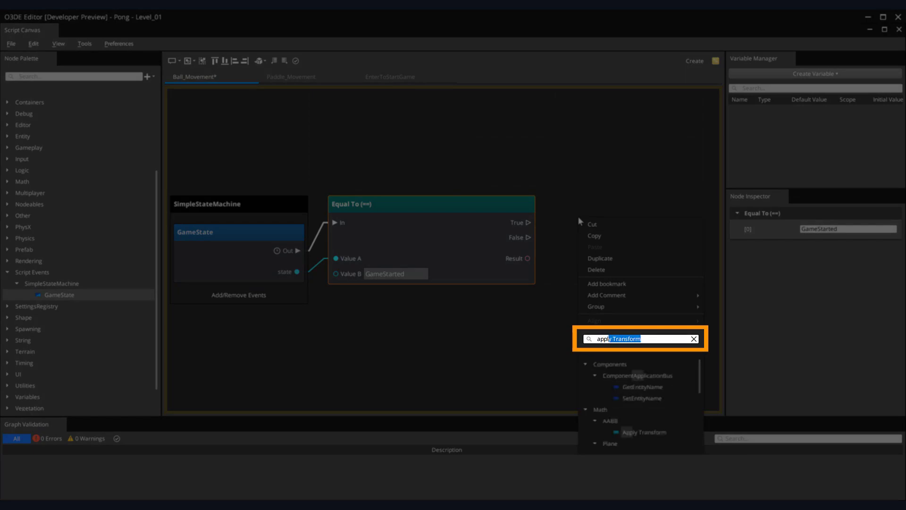
{"action": "type", "text": "applylin"}
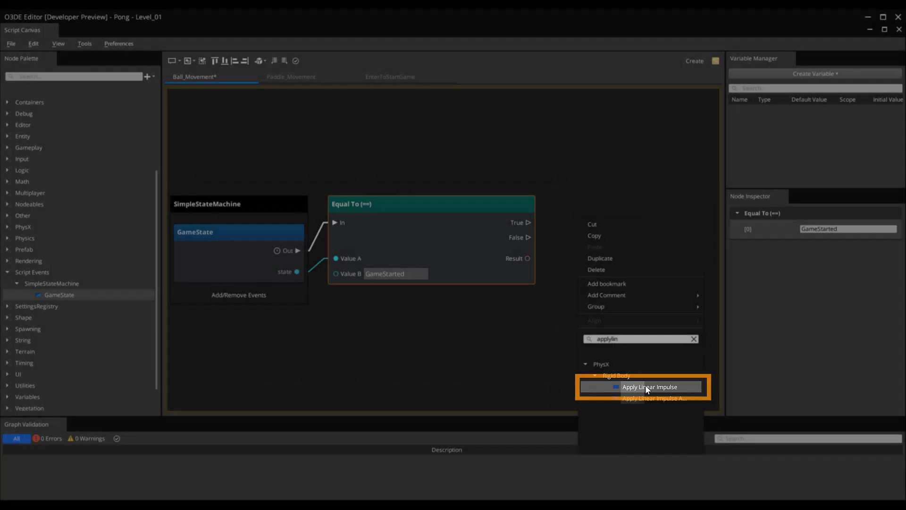
{"action": "left_click", "coordinate": [644, 386]}
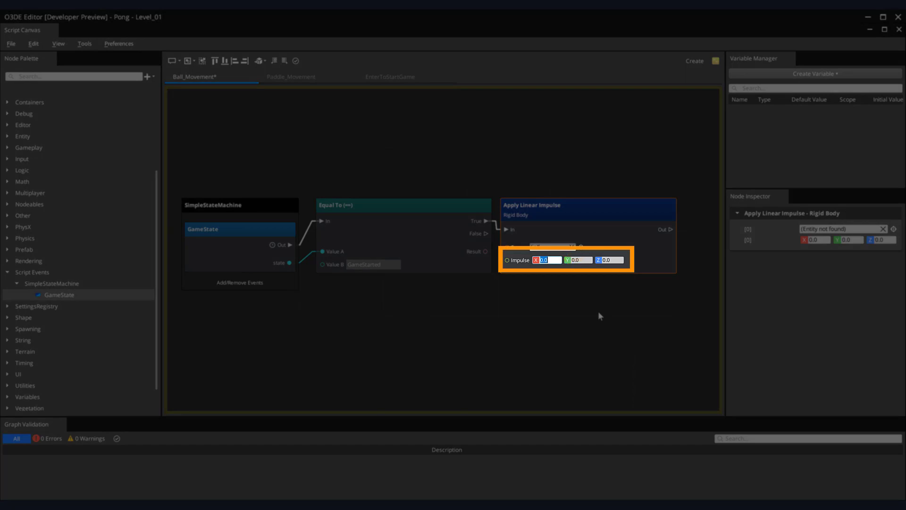
{"action": "type", "text": "2"}
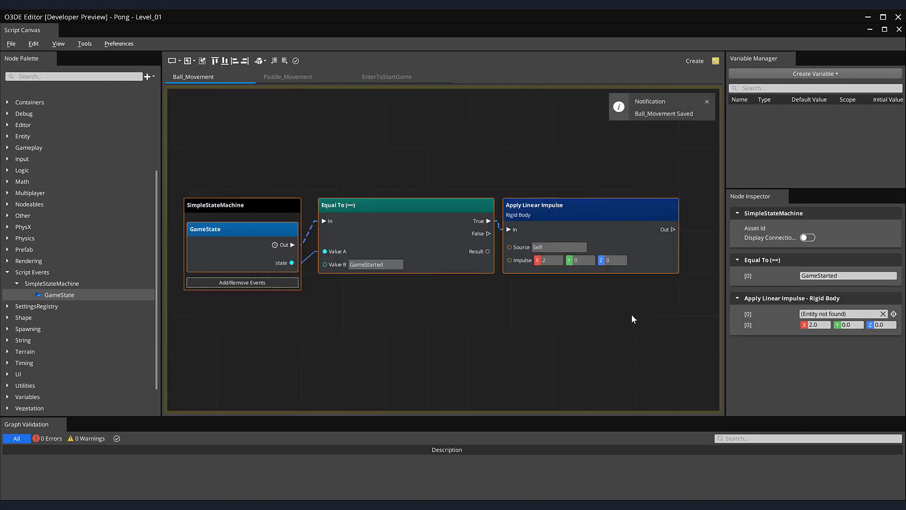
- Group the ball-impulse nodes into a Physics node group
{"action": "right_click", "coordinate": [630, 318]}
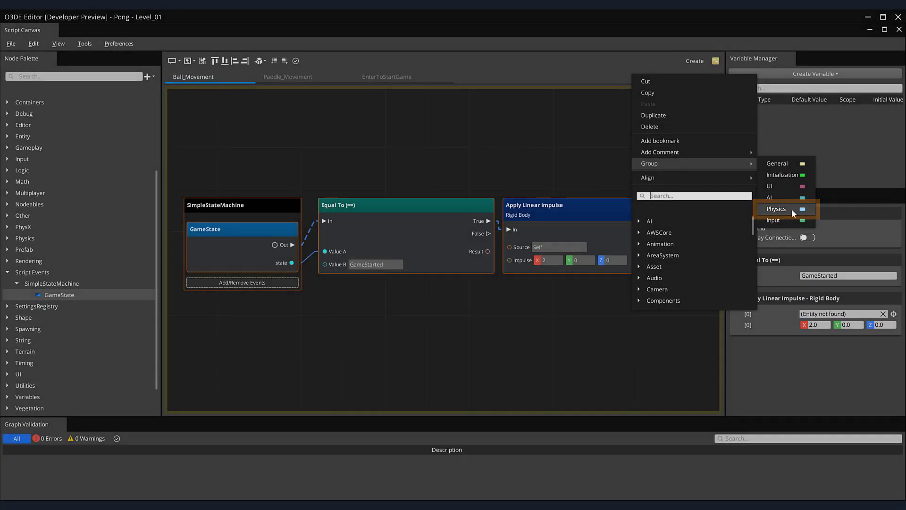
{"action": "left_click", "coordinate": [777, 209]}
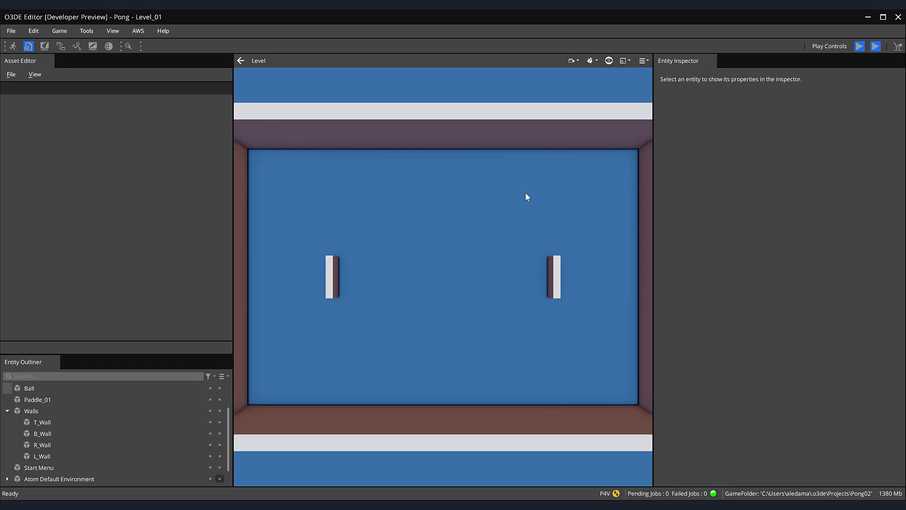
- Select Paddle_01 in the Entity Outliner to show its components in the inspector
{"action": "left_click", "coordinate": [38, 400]}
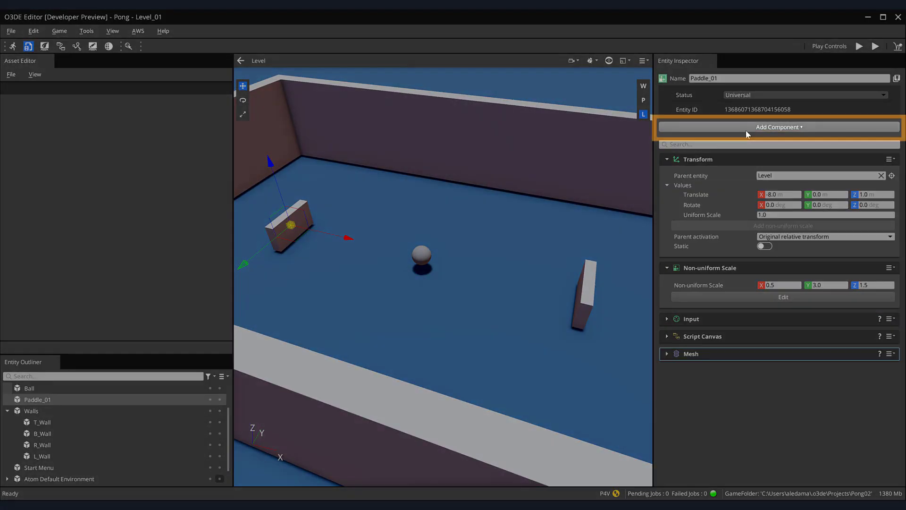
- Add a PhysX Collider component to Paddle_01 and set its shape to Box
{"action": "left_click", "coordinate": [778, 126]}
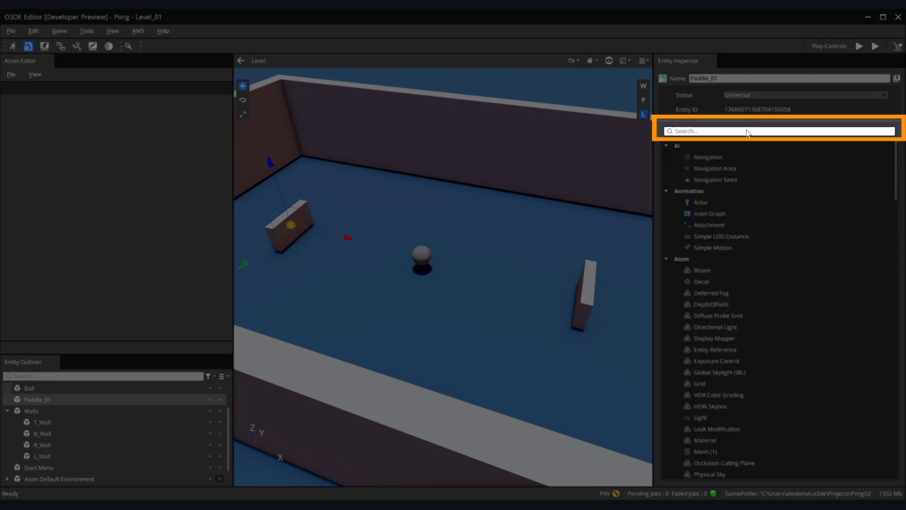
{"action": "type", "text": "phys"}
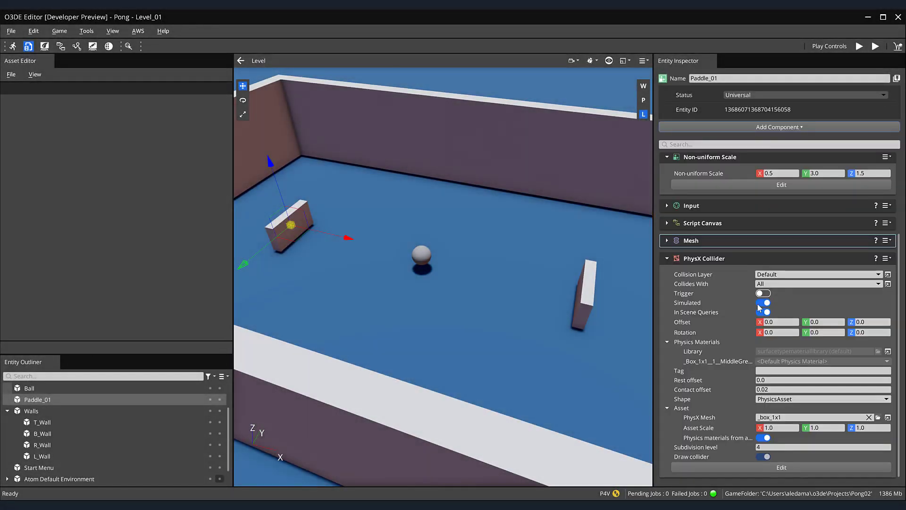
{"action": "left_click", "coordinate": [763, 302]}
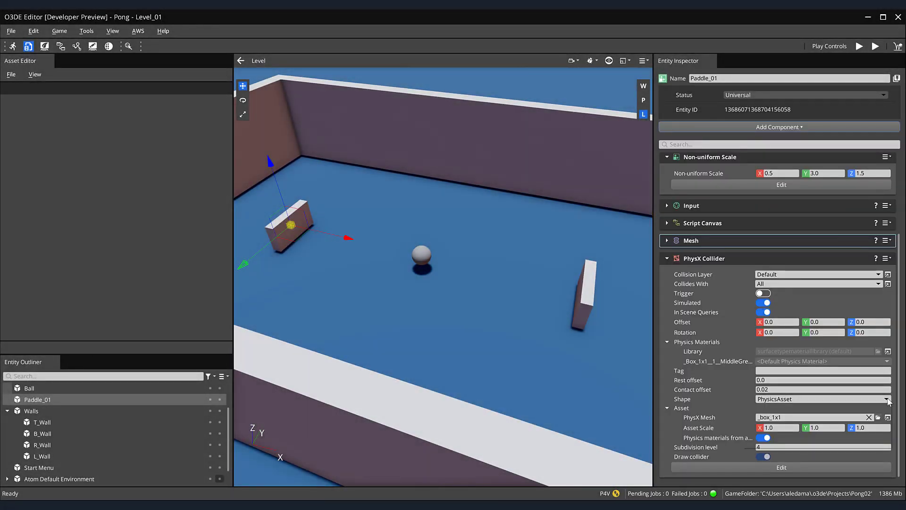
{"action": "left_click", "coordinate": [888, 399]}
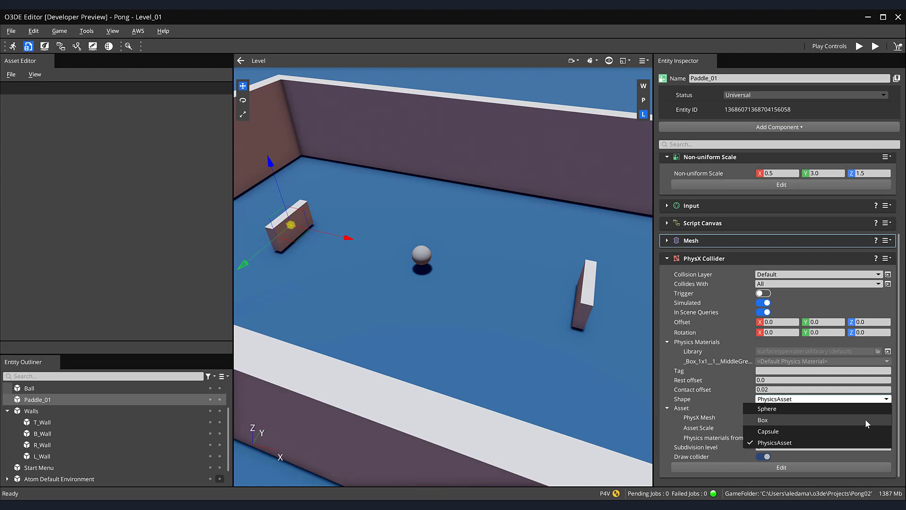
{"action": "left_click", "coordinate": [764, 419]}
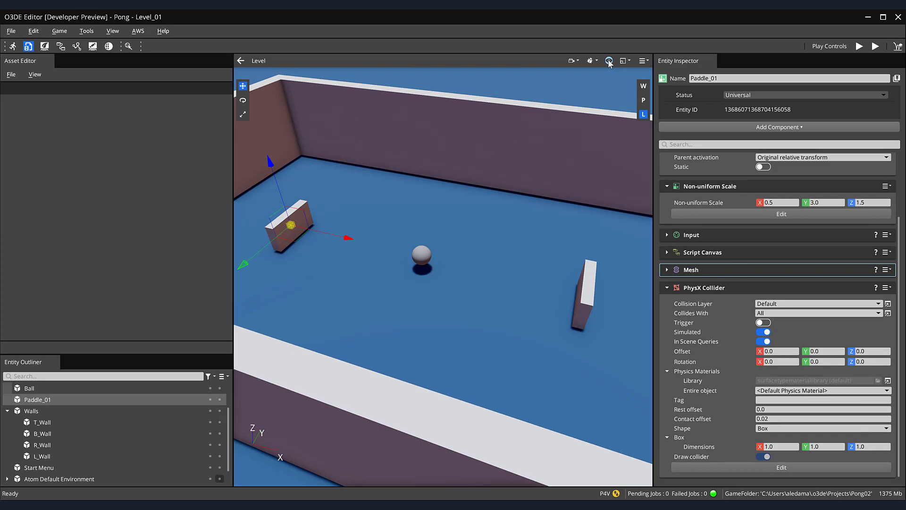
- Turn on helper icons in the level viewport so the collider is visible
{"action": "left_click", "coordinate": [609, 60]}
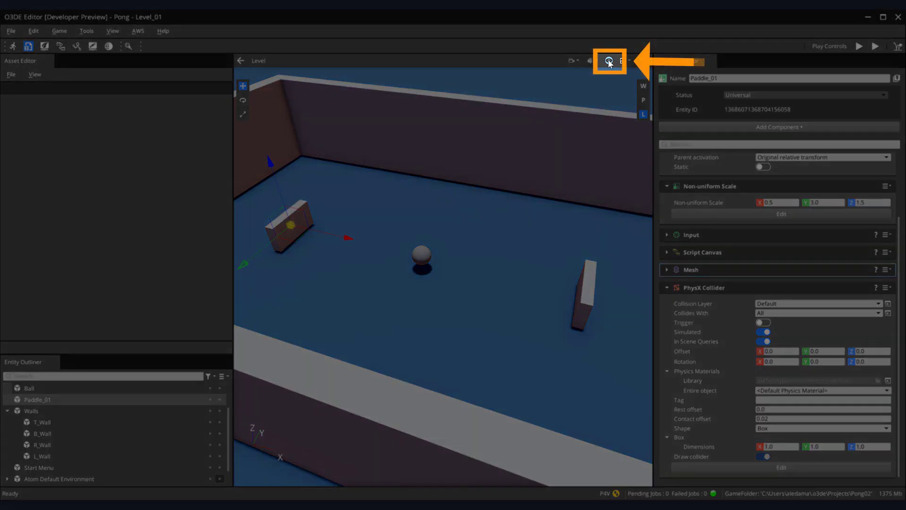
{"action": "left_click", "coordinate": [608, 62]}
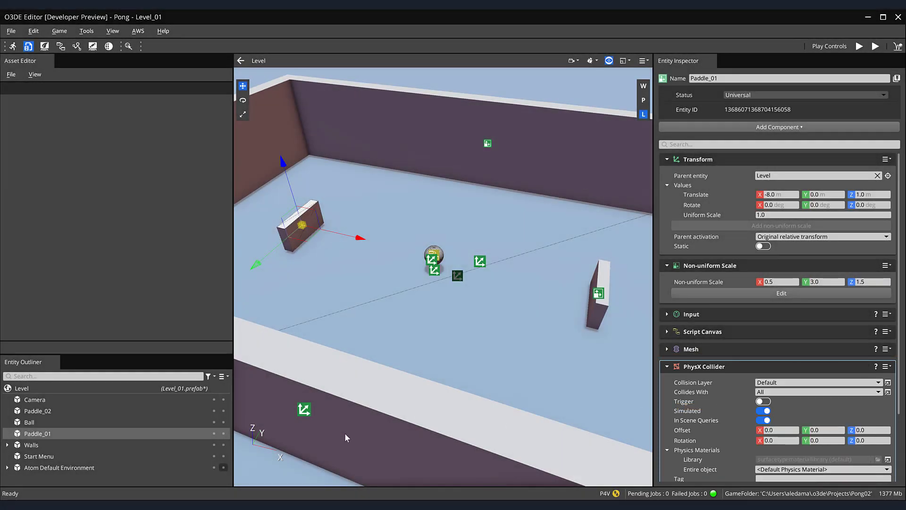
- Paste the copied PhysX Collider onto Paddle_02 and return to Script Canvas
{"action": "left_click", "coordinate": [38, 411]}
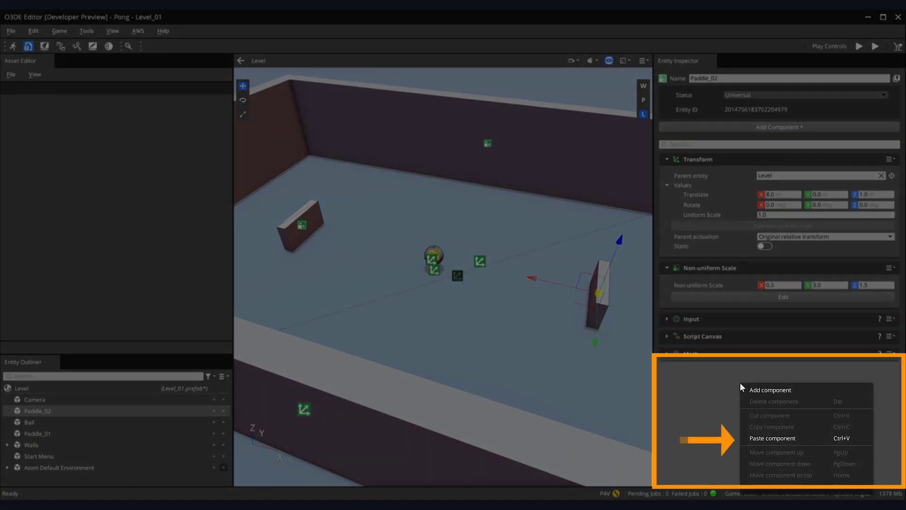
{"action": "left_click", "coordinate": [772, 437]}
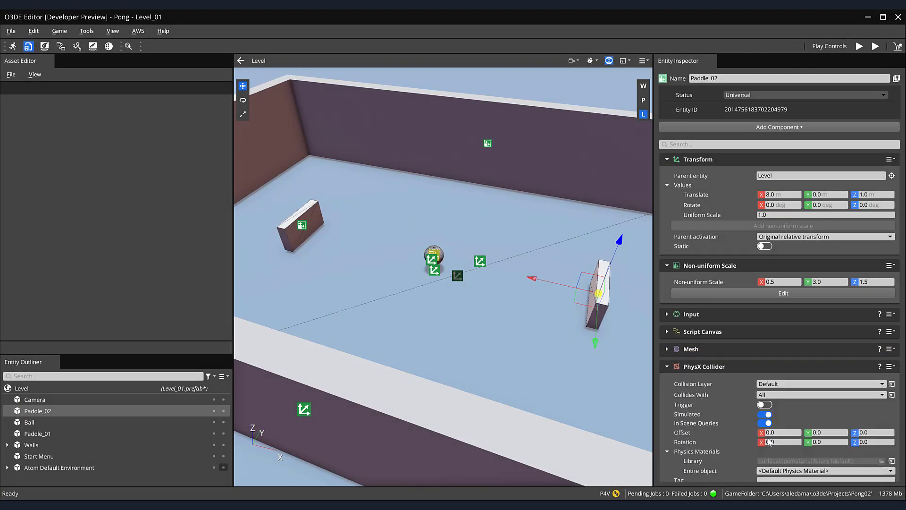
{"action": "left_click", "coordinate": [860, 46]}
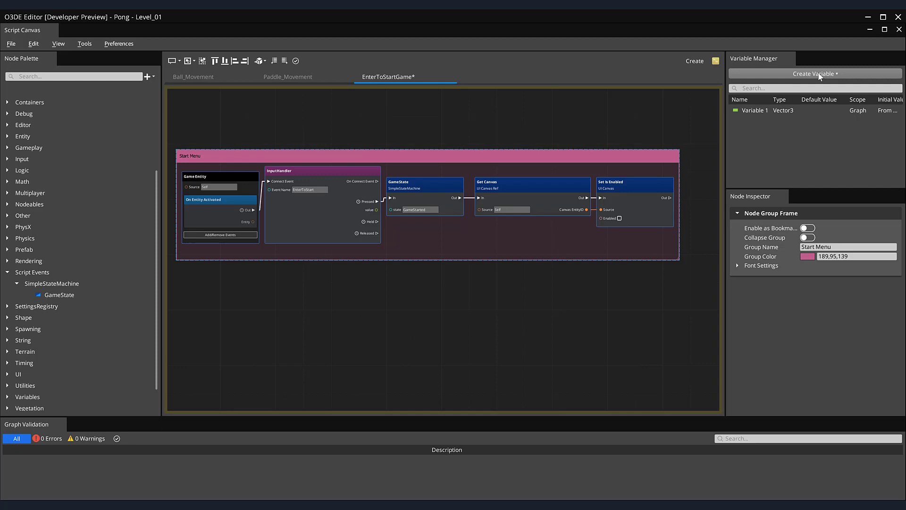
- Create a String variable named GameState with default value GameStarted
{"action": "left_click", "coordinate": [815, 73]}
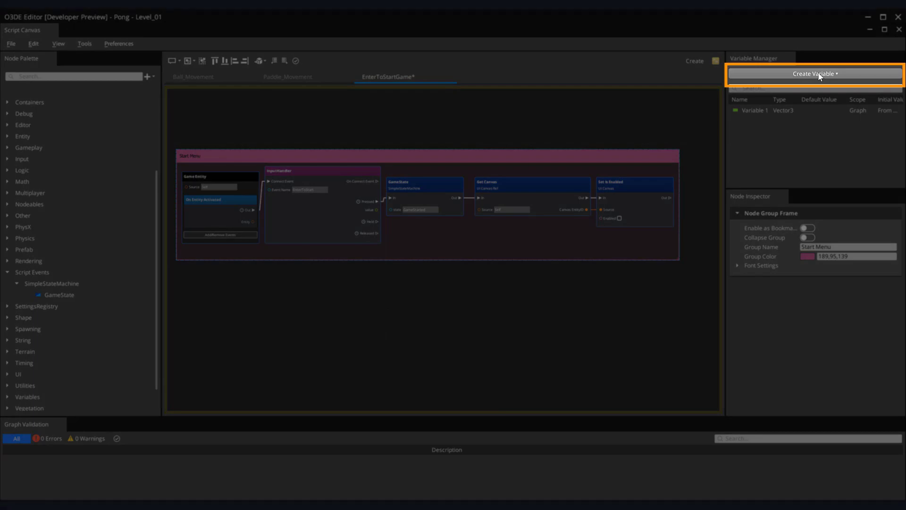
{"action": "left_click", "coordinate": [815, 74]}
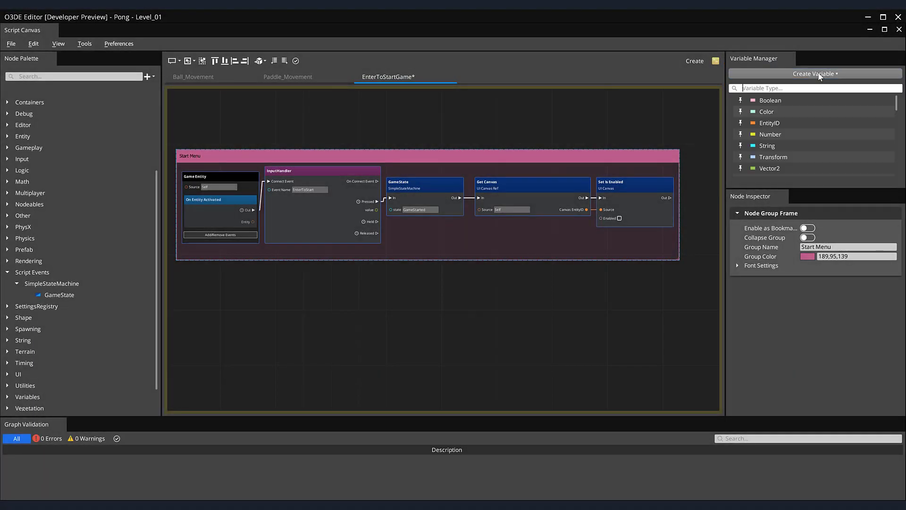
{"action": "left_click", "coordinate": [768, 145]}
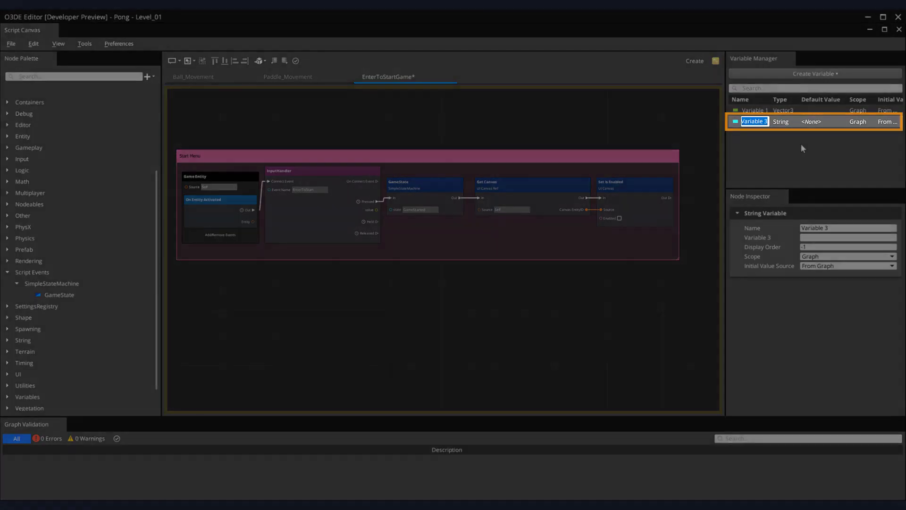
{"action": "type", "text": "GameState"}
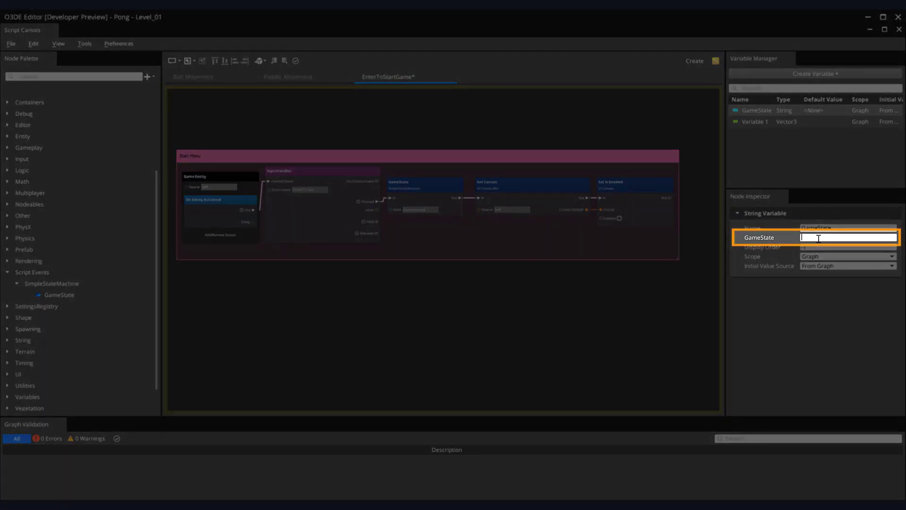
{"action": "type", "text": "GameStarted"}
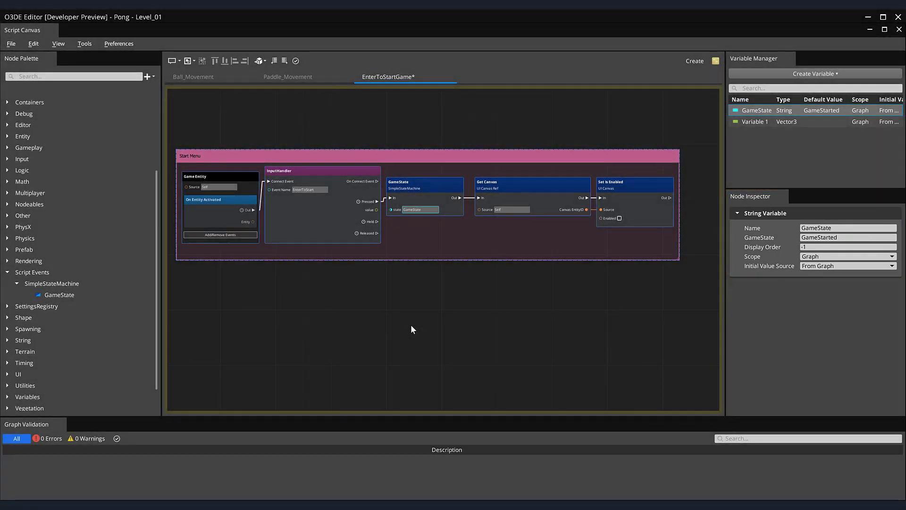
- Add a Set GameState node after the GameState event, setting it to GameInPlay
{"action": "left_click_drag", "start_coordinate": [756, 111], "coordinate": [503, 298]}
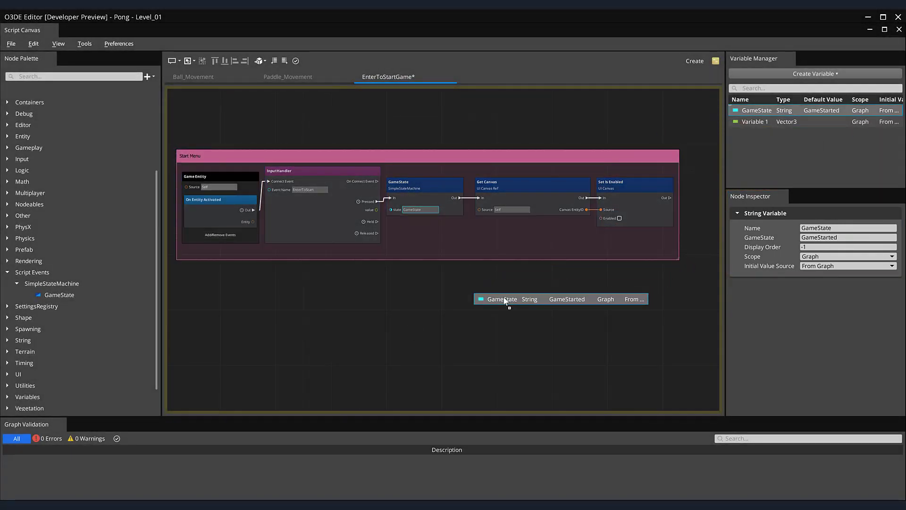
{"action": "left_click", "coordinate": [502, 298]}
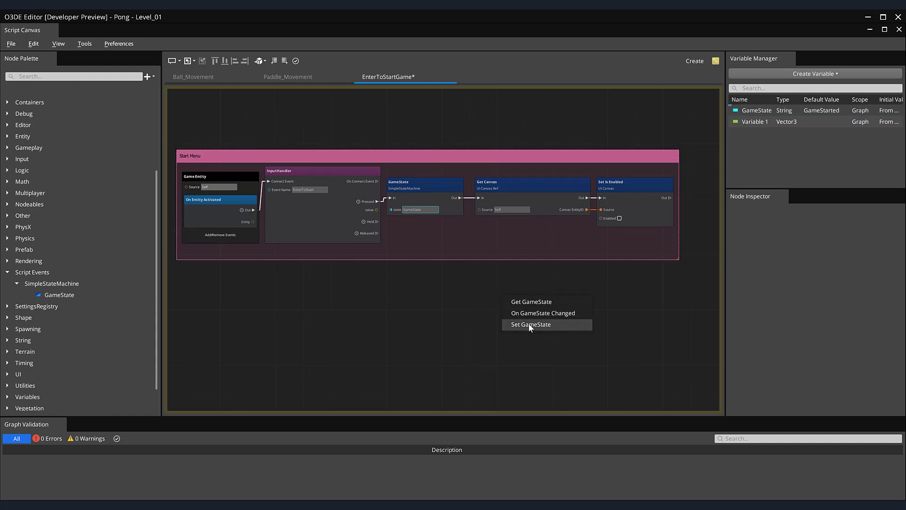
{"action": "left_click", "coordinate": [530, 324]}
{"action": "type", "text": "GameInPlay"}
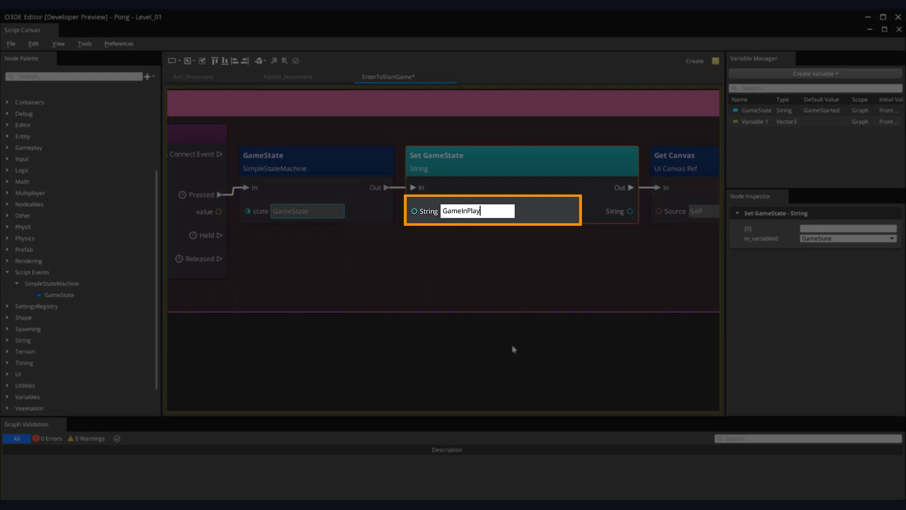
{"action": "left_click", "coordinate": [516, 329]}
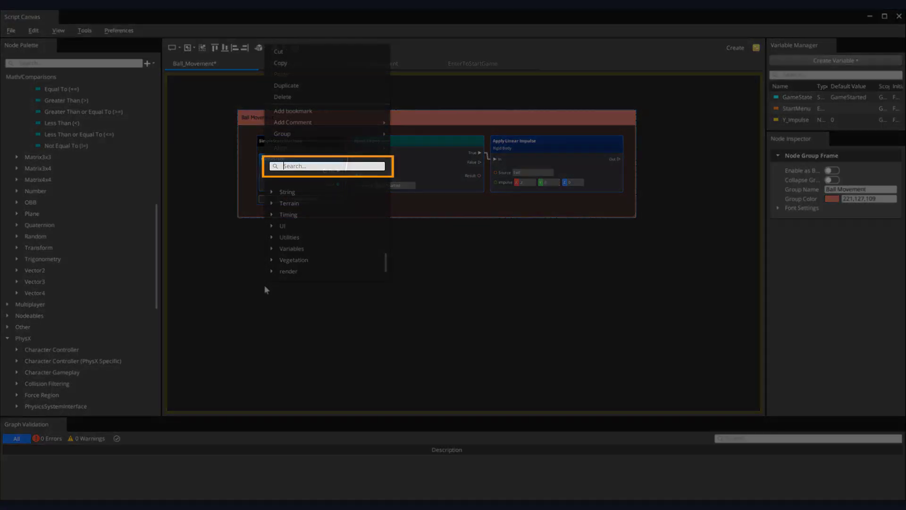
- Add On Graph Start feeding GetOnCollisionBeginEvent and its On Collision Begin handler
{"action": "type", "text": "OnGraph Start"}
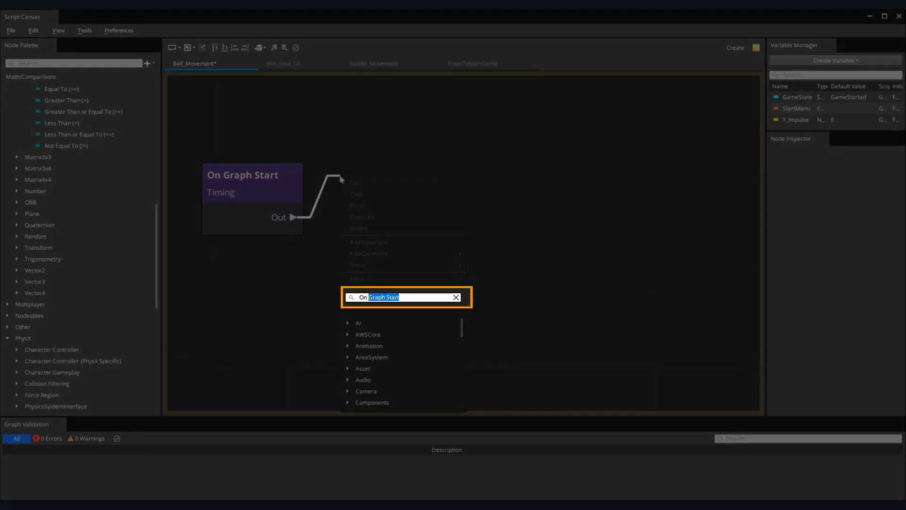
{"action": "type", "text": "On Collision"}
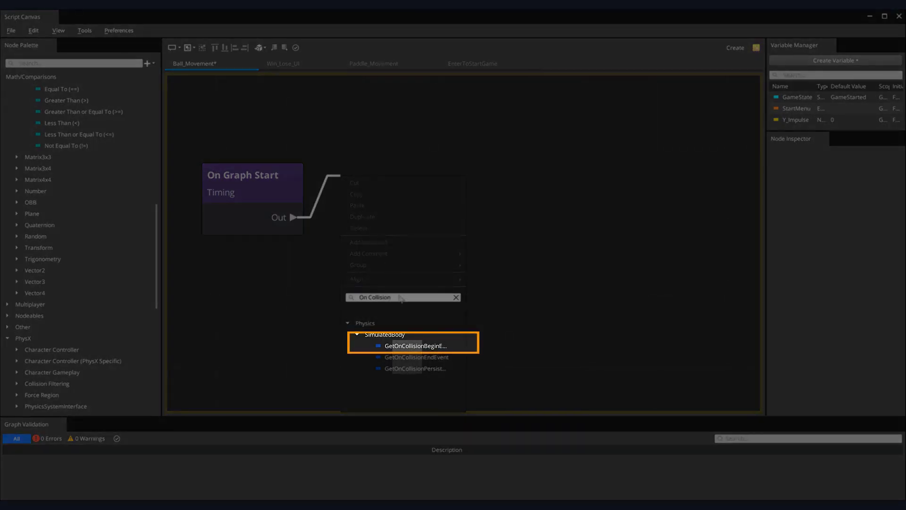
{"action": "mouse_move", "coordinate": [414, 345]}
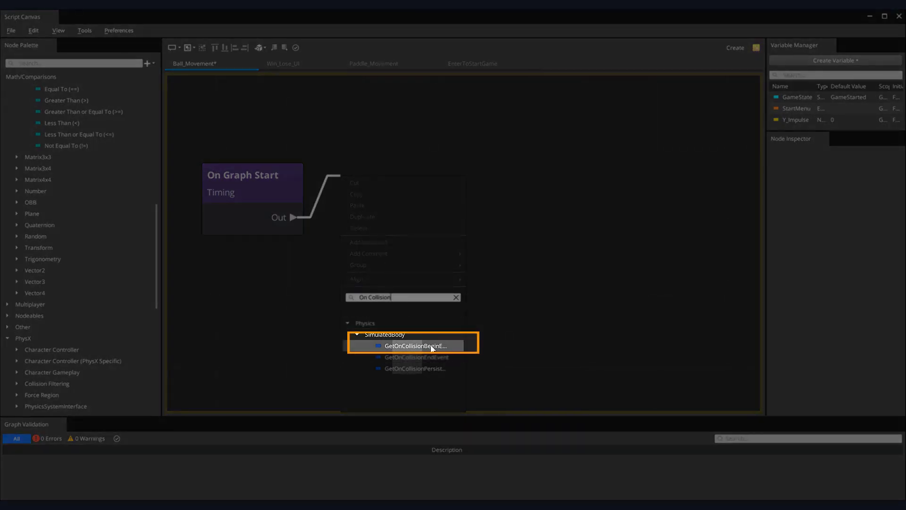
{"action": "left_click", "coordinate": [415, 346]}
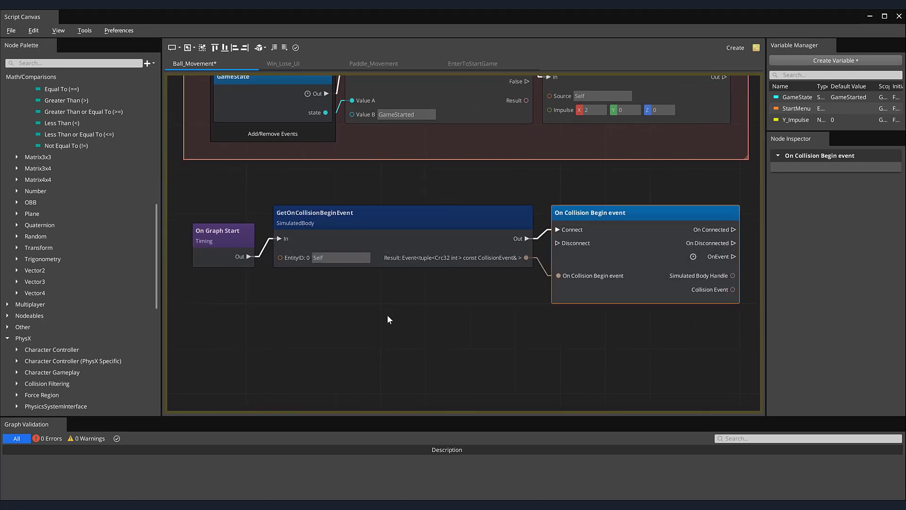
- From the collision event, add a Random Number node with Min -3 and Max 3
{"action": "left_click_drag", "start_coordinate": [389, 320], "coordinate": [477, 311]}
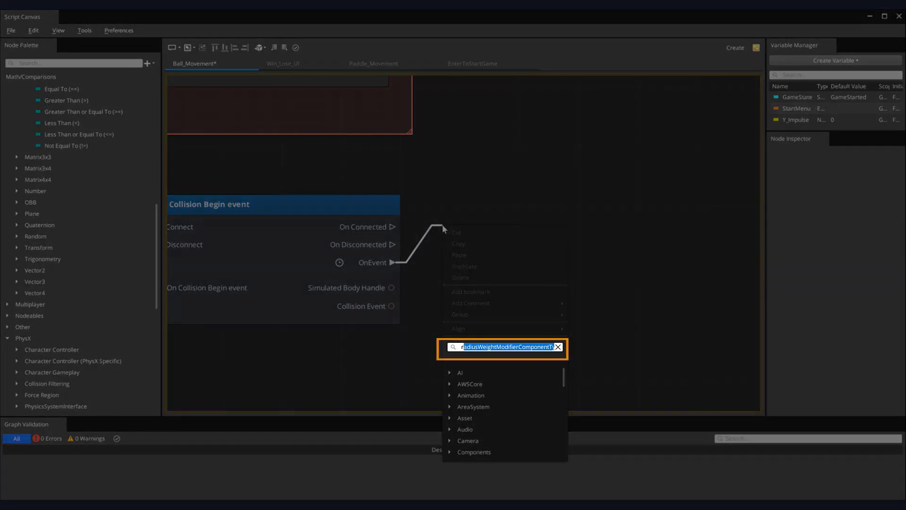
{"action": "type", "text": "randomGradientComponentTypeId"}
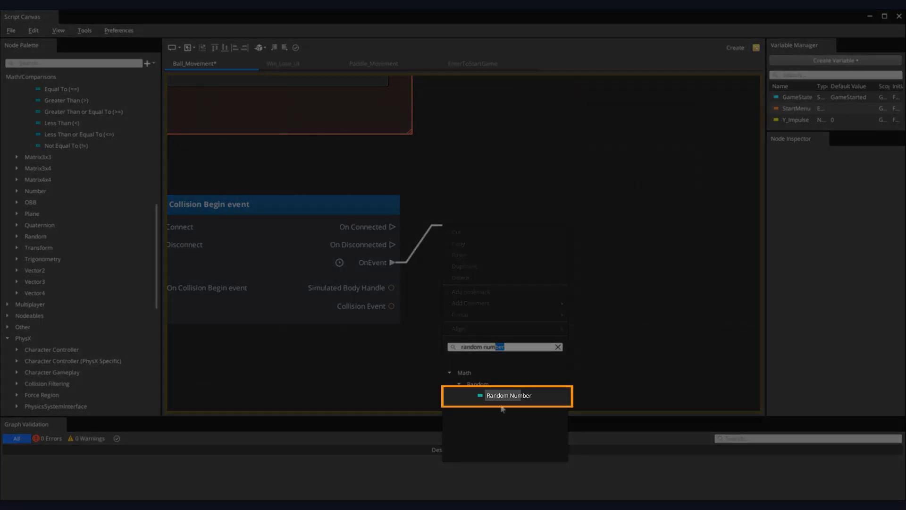
{"action": "left_click", "coordinate": [510, 396]}
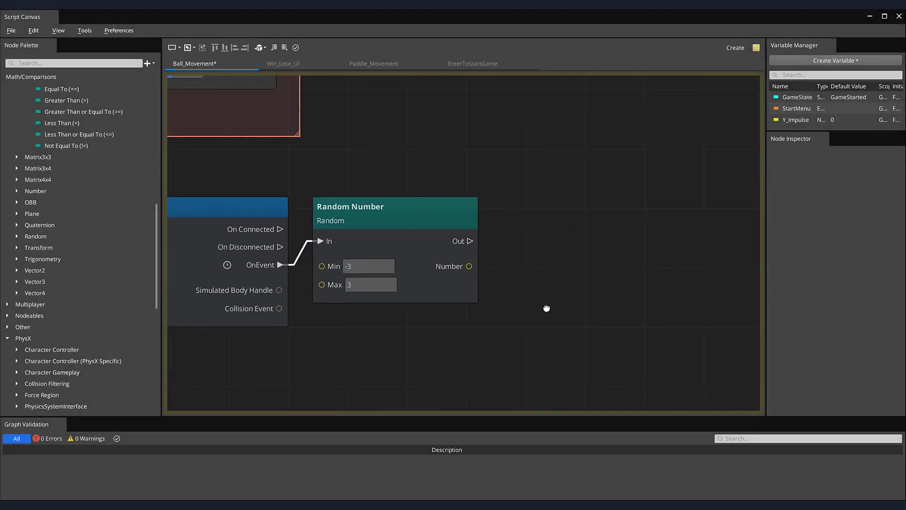
- Add a Vector3 Create From Values node and wire the random number into its Y
{"action": "left_click_drag", "start_coordinate": [546, 308], "coordinate": [525, 304]}
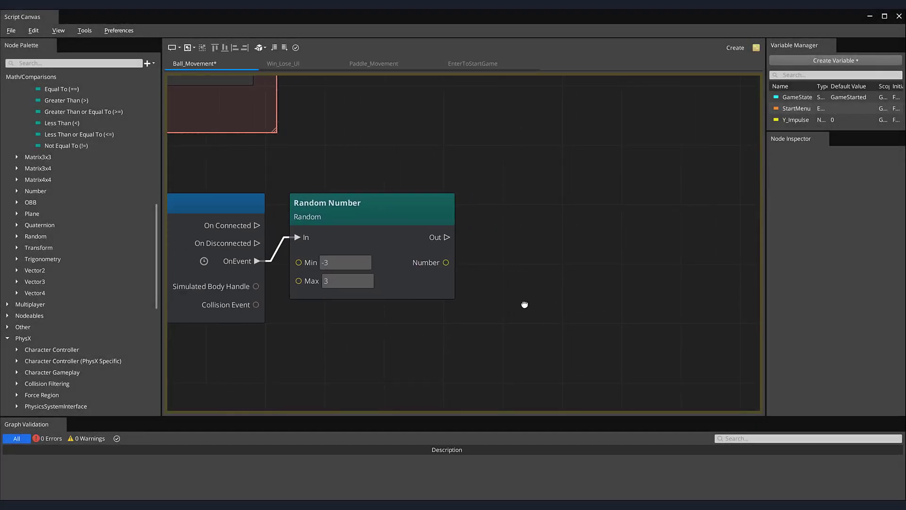
{"action": "mouse_move", "coordinate": [514, 251]}
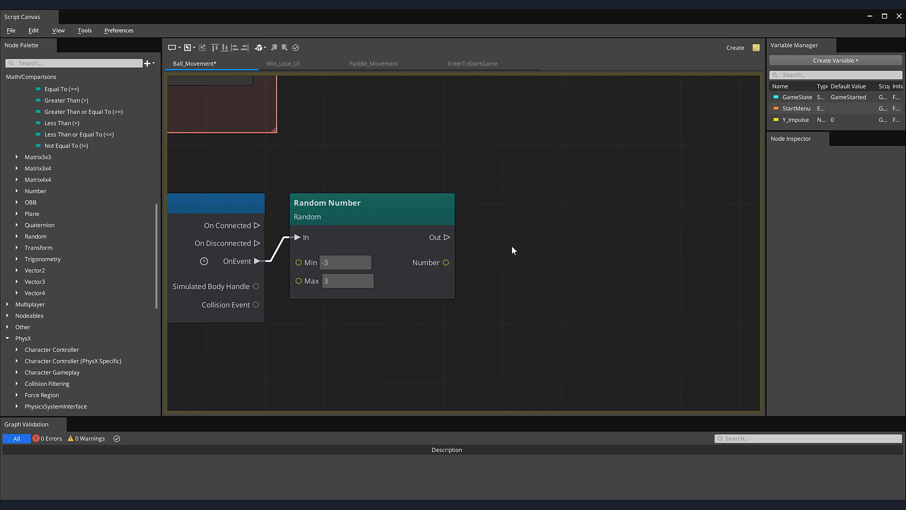
{"action": "right_click", "coordinate": [512, 250]}
{"action": "type", "text": "createfrom"}
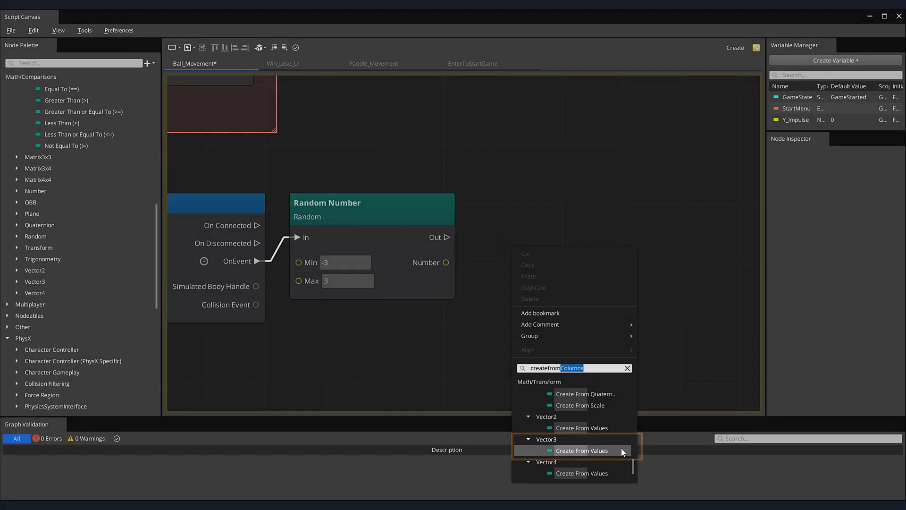
{"action": "left_click", "coordinate": [583, 451]}
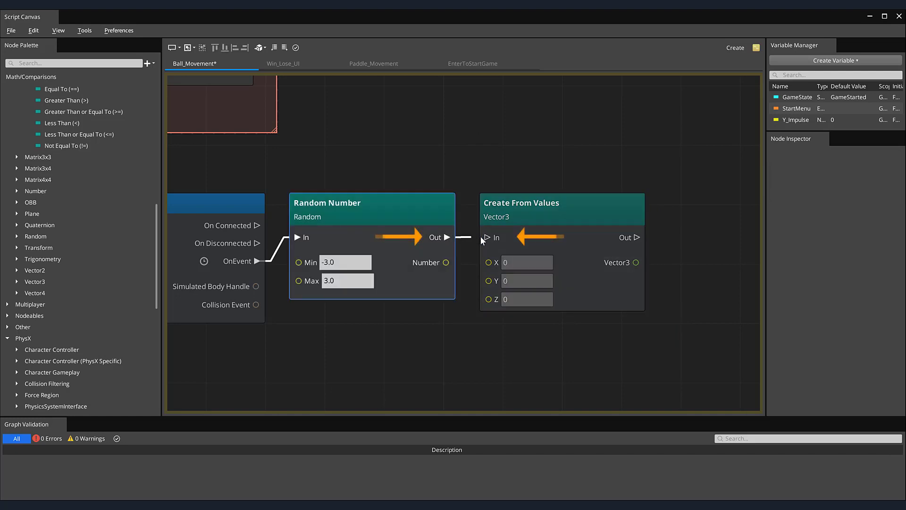
{"action": "left_click_drag", "start_coordinate": [446, 262], "coordinate": [489, 280]}
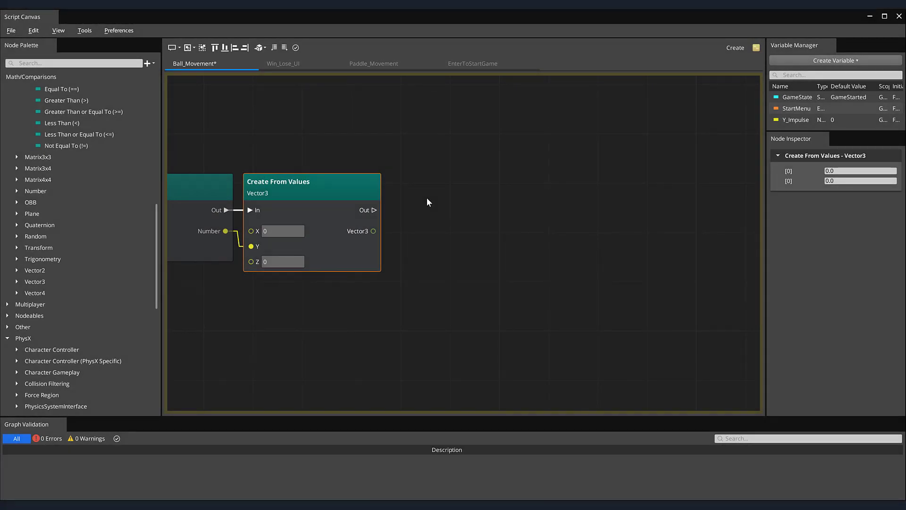
- Add an Apply Linear Impulse node taking the random Vector3 as its impulse
{"action": "right_click", "coordinate": [428, 201]}
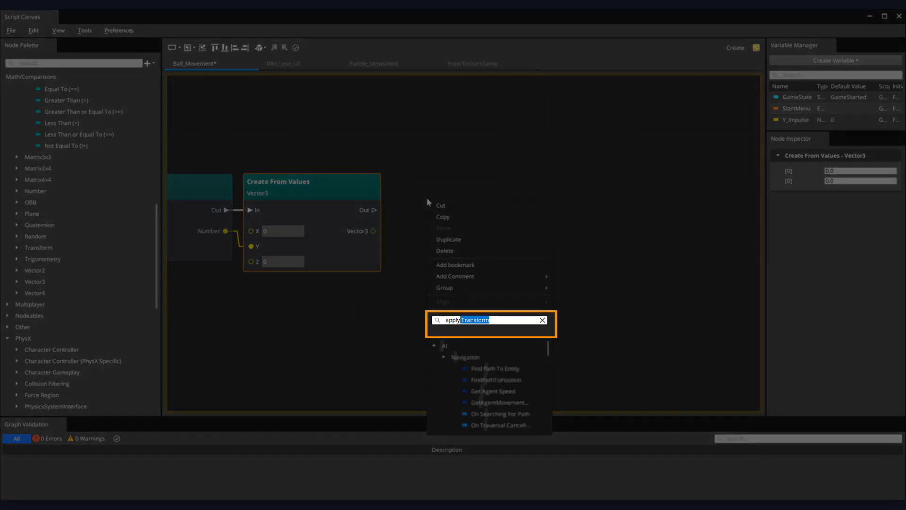
{"action": "type", "text": "apply linear Impulse"}
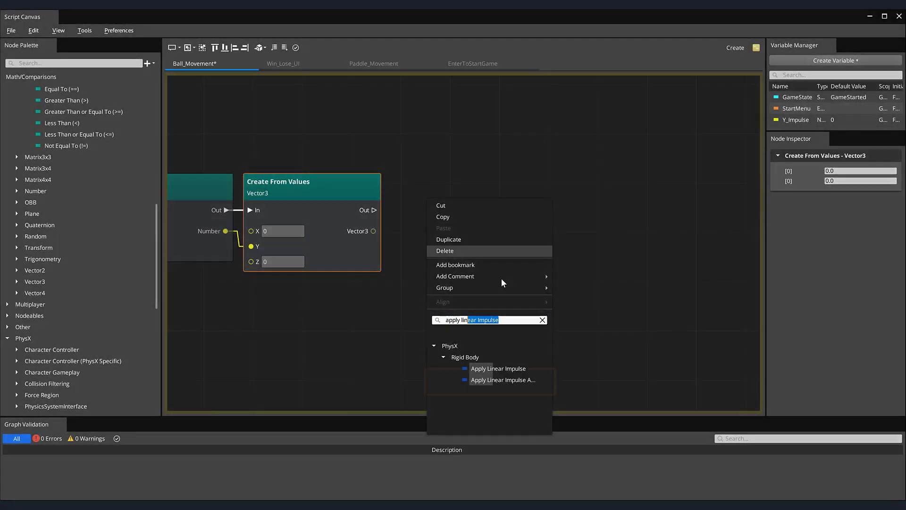
{"action": "left_click", "coordinate": [499, 368]}
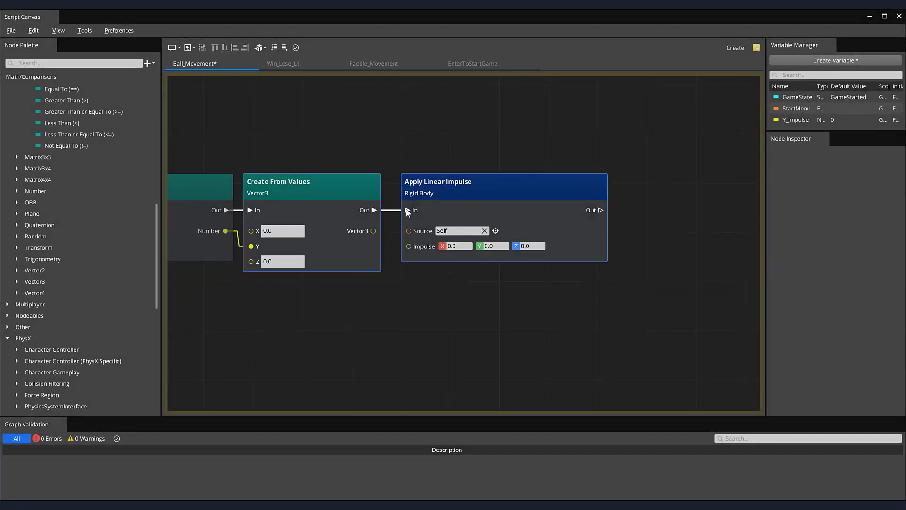
{"action": "left_click_drag", "start_coordinate": [373, 230], "coordinate": [409, 245]}
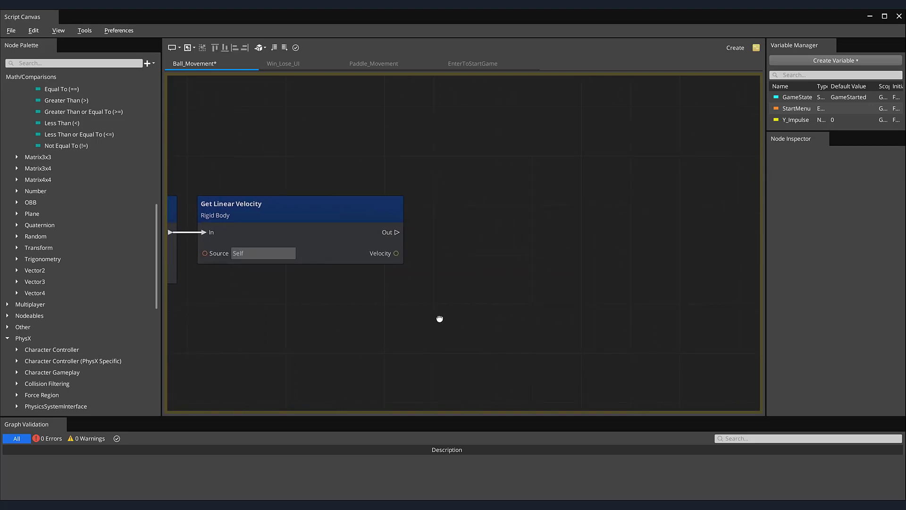
{"action": "mouse_move", "coordinate": [443, 214]}
{"action": "type", "text": "multipl"}
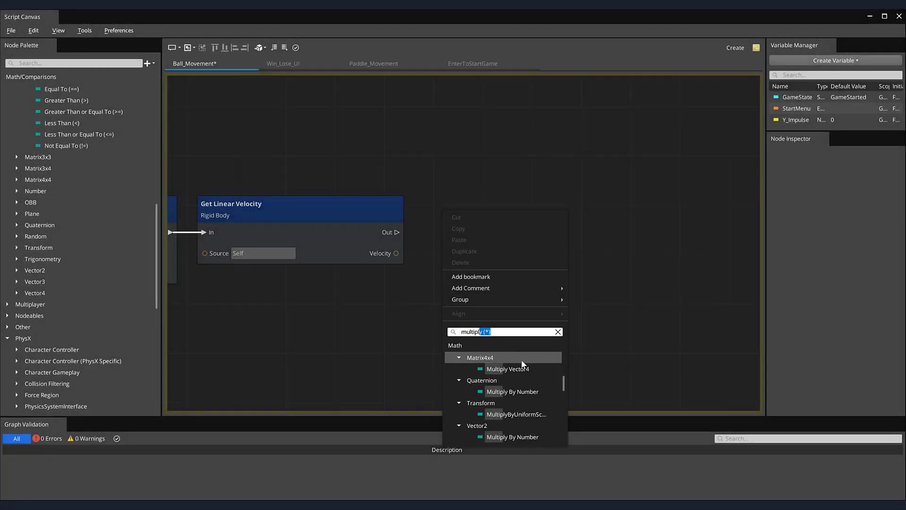
- Add a Vector3 Multiply By Number node fed by the ball's linear velocity
{"action": "scroll", "scroll_direction": "down", "scroll_amount": 3}
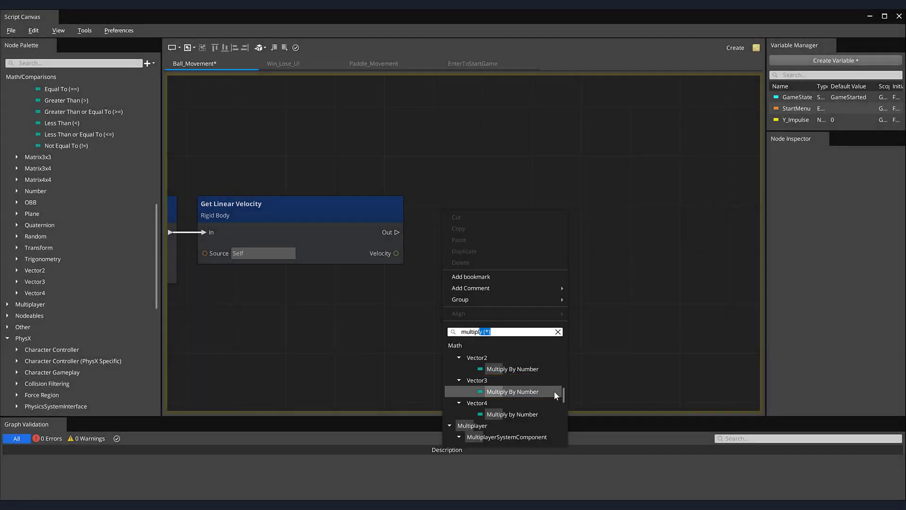
{"action": "left_click", "coordinate": [513, 392]}
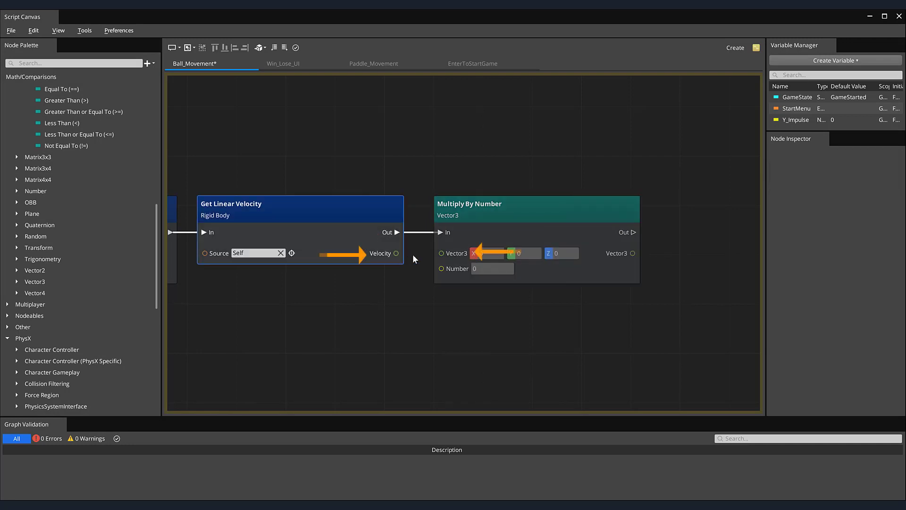
{"action": "left_click_drag", "start_coordinate": [396, 253], "coordinate": [442, 253]}
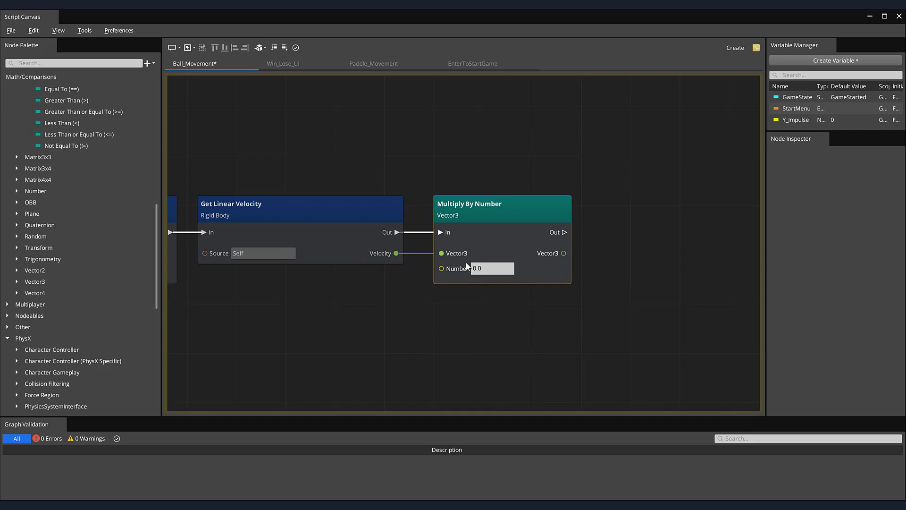
{"action": "left_click", "coordinate": [485, 268]}
{"action": "type", "text": "applyline"}
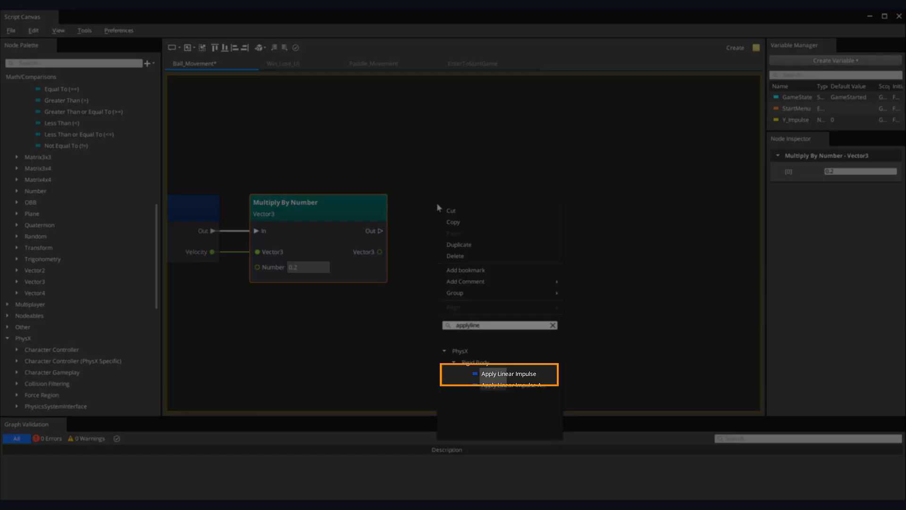
- Add an Apply Linear Impulse node using the 0.2-scaled velocity as its impulse
{"action": "left_click", "coordinate": [509, 374]}
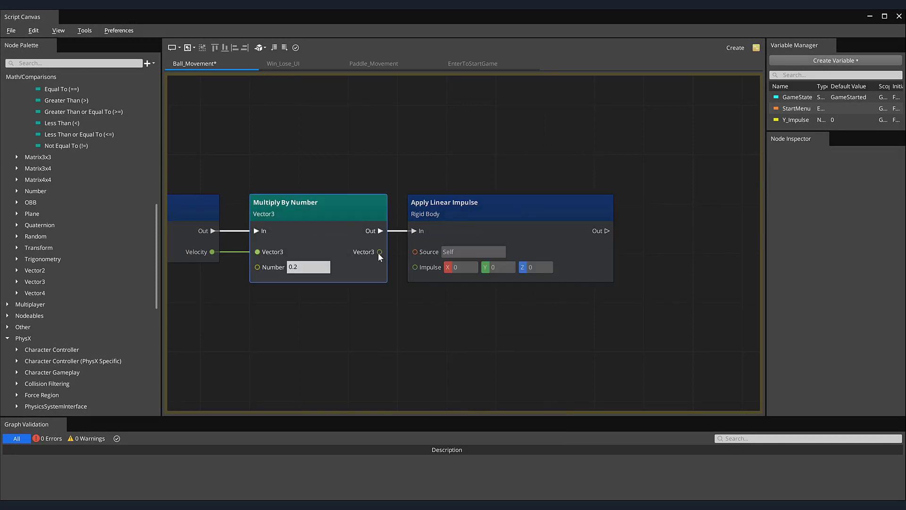
{"action": "left_click_drag", "start_coordinate": [380, 251], "coordinate": [415, 267]}
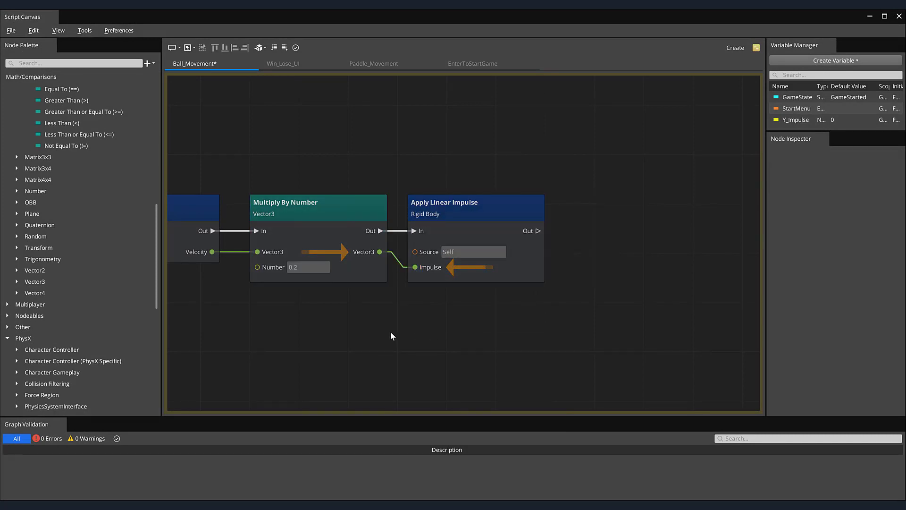